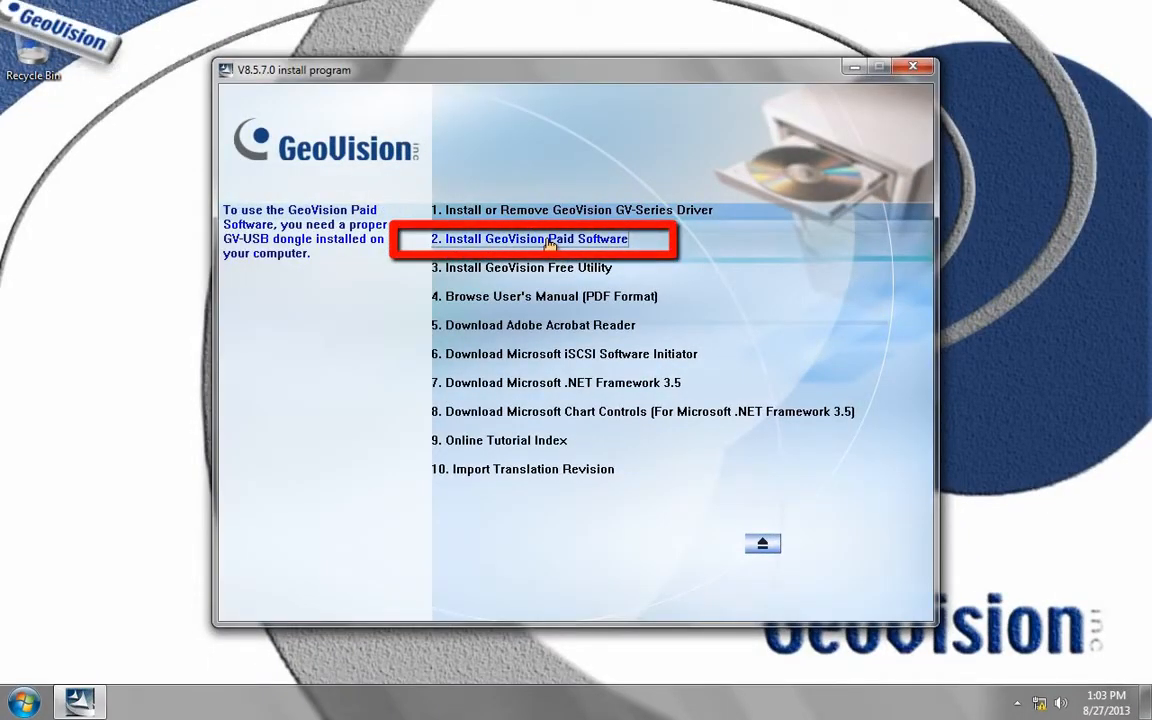
# Accept the paid software license agreement and pick GV-DVR/NVR from the product list
pyautogui.click(530, 238)
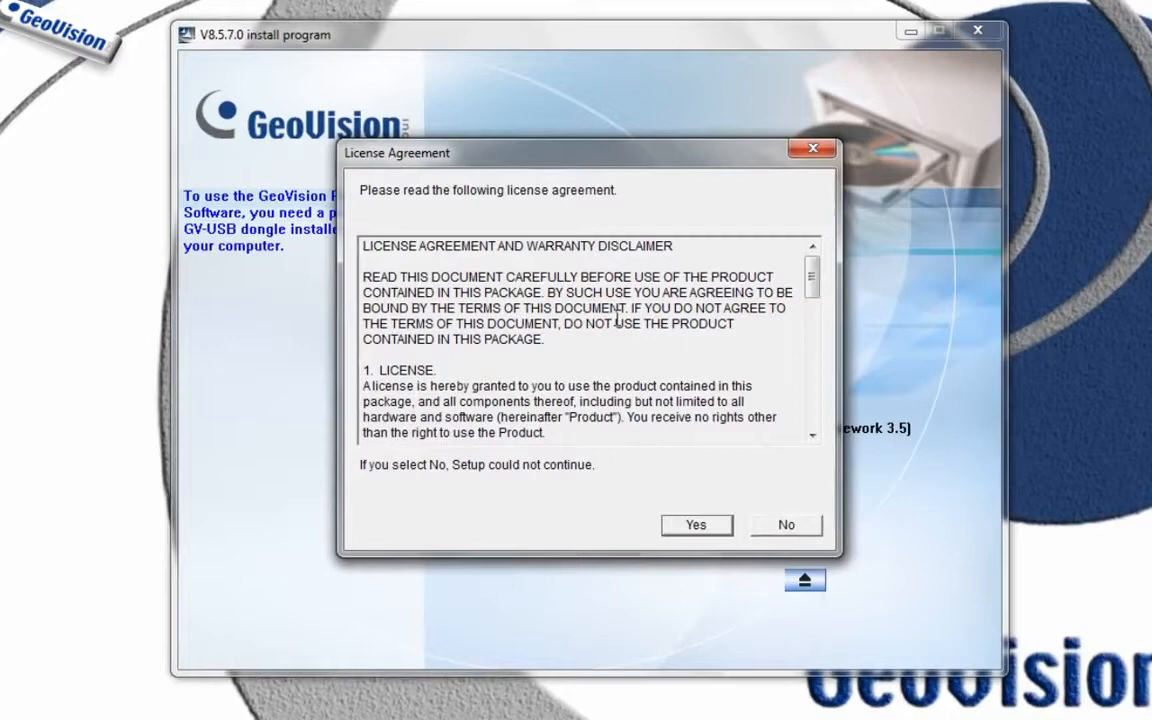
pyautogui.click(695, 524)
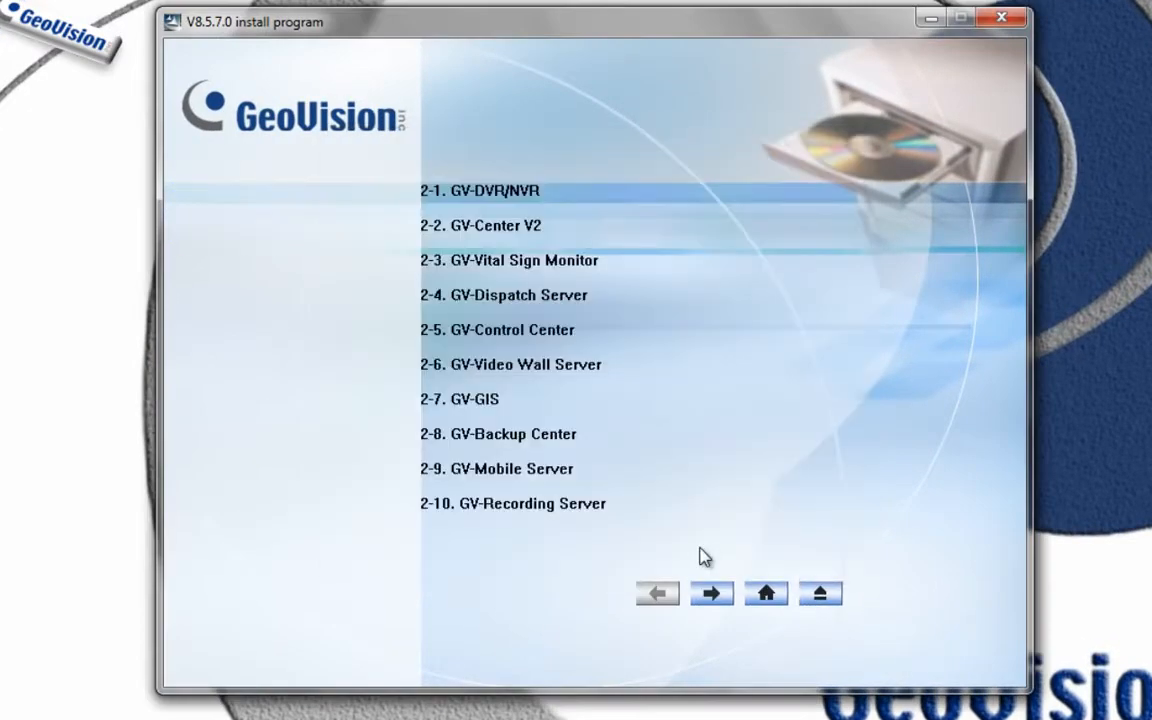
pyautogui.moveTo(495, 190)
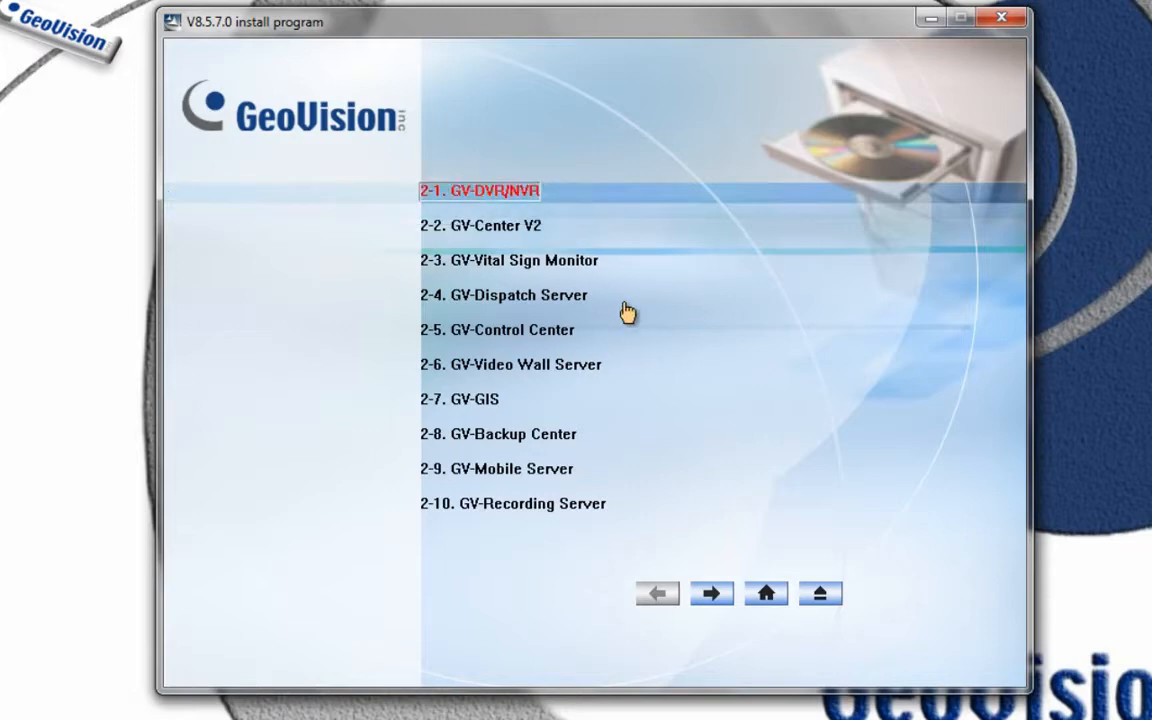
pyautogui.moveTo(682, 380)
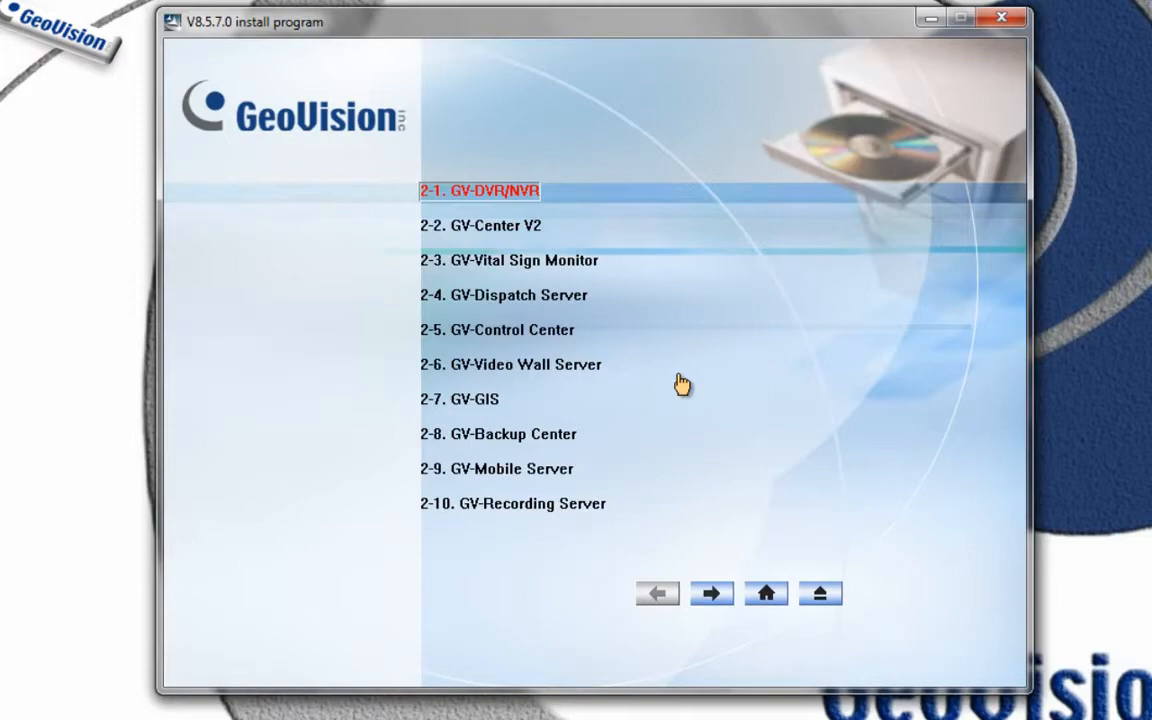
pyautogui.click(478, 190)
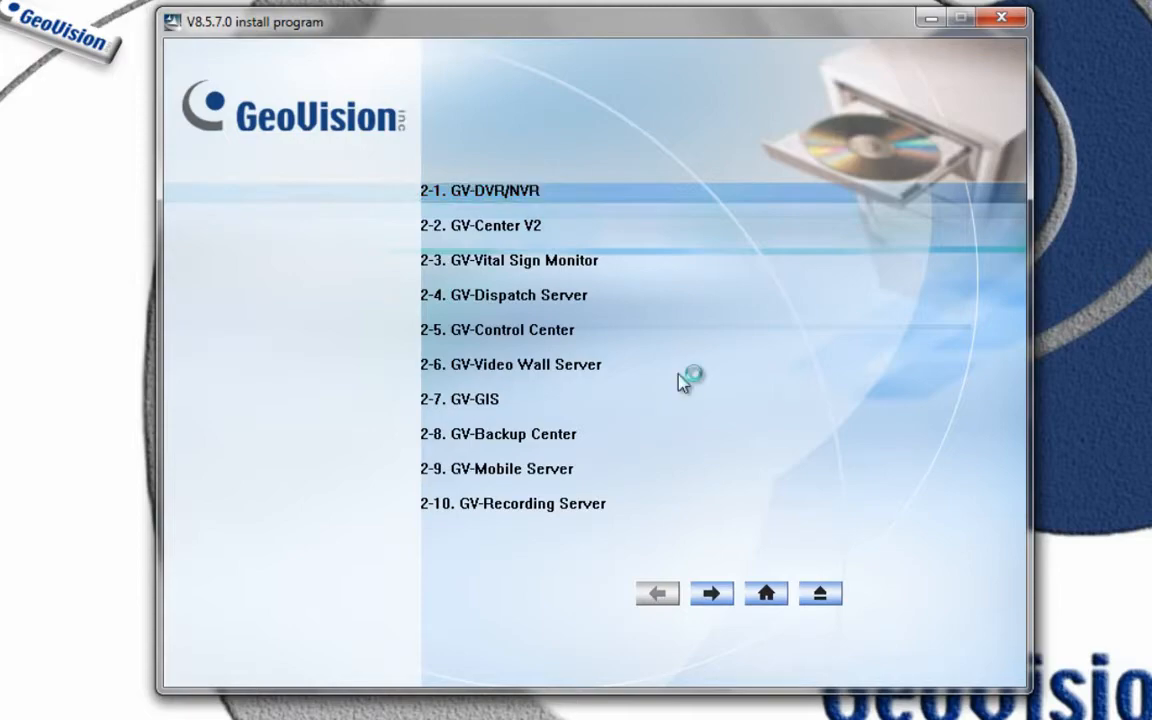
# Start GV-DVR/NVR setup and choose GV-NVR as the setup type
pyautogui.click(479, 190)
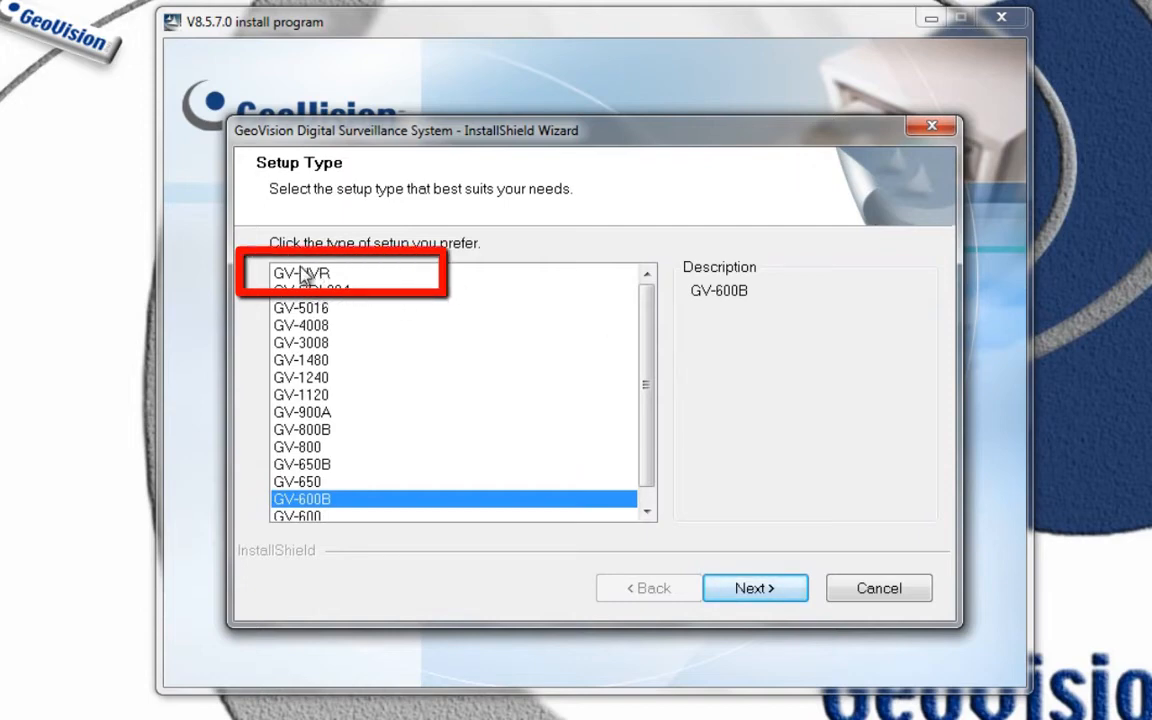
pyautogui.click(300, 273)
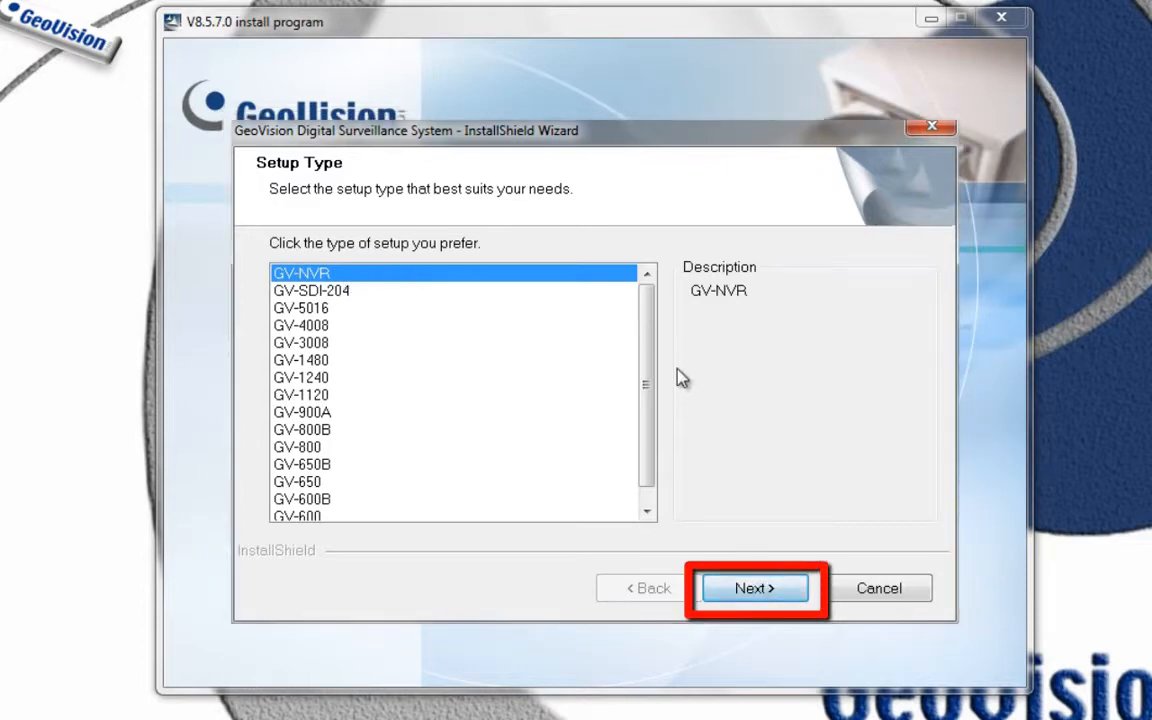
pyautogui.click(755, 588)
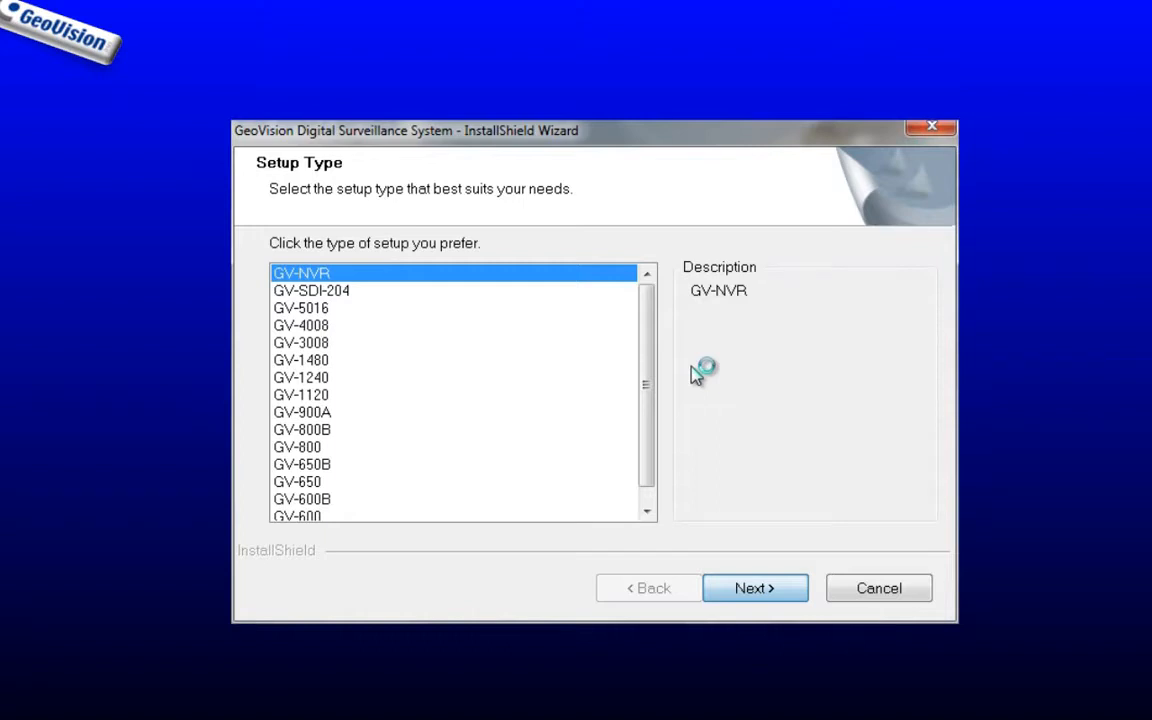
pyautogui.click(755, 588)
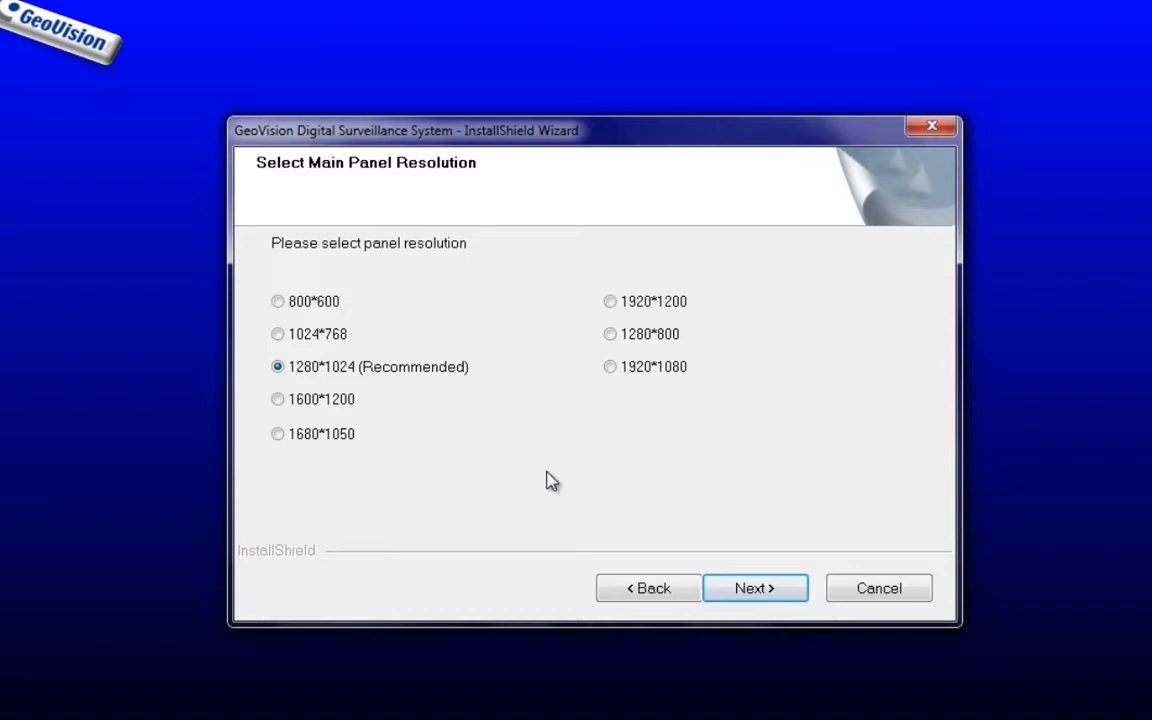
pyautogui.moveTo(501, 483)
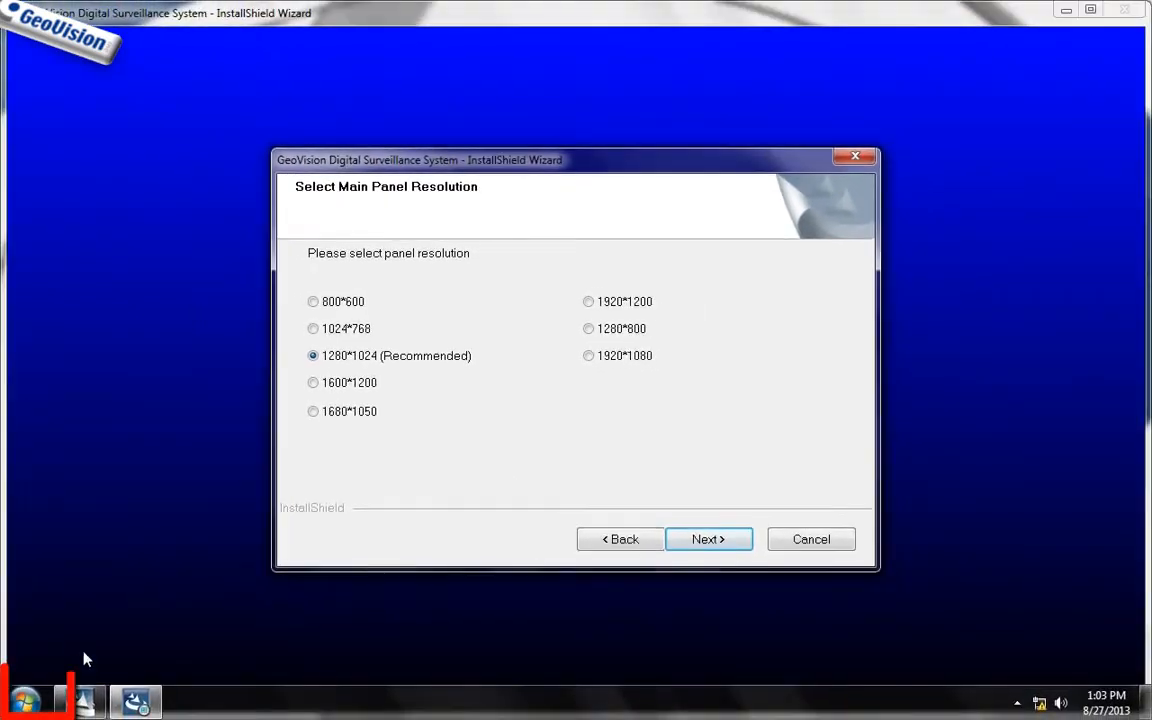
# Check the screen resolution (1280 × 800) in desk.cpl Display Settings, then close it
pyautogui.click(22, 700)
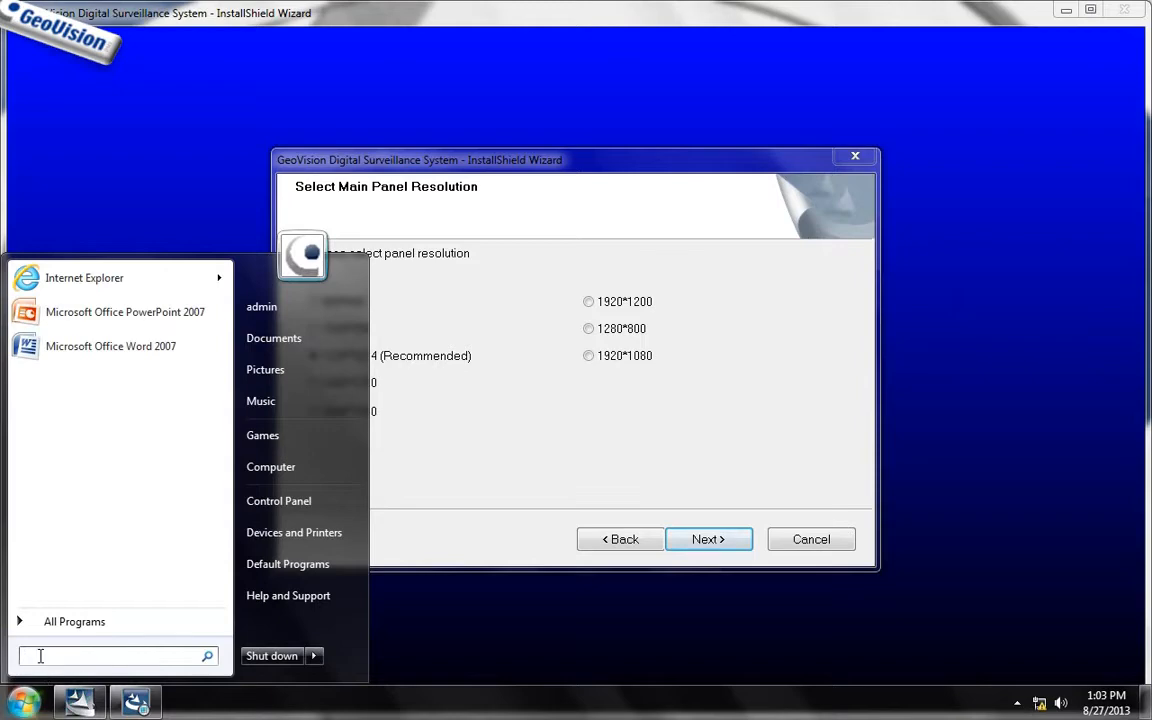
pyautogui.write('desk.')
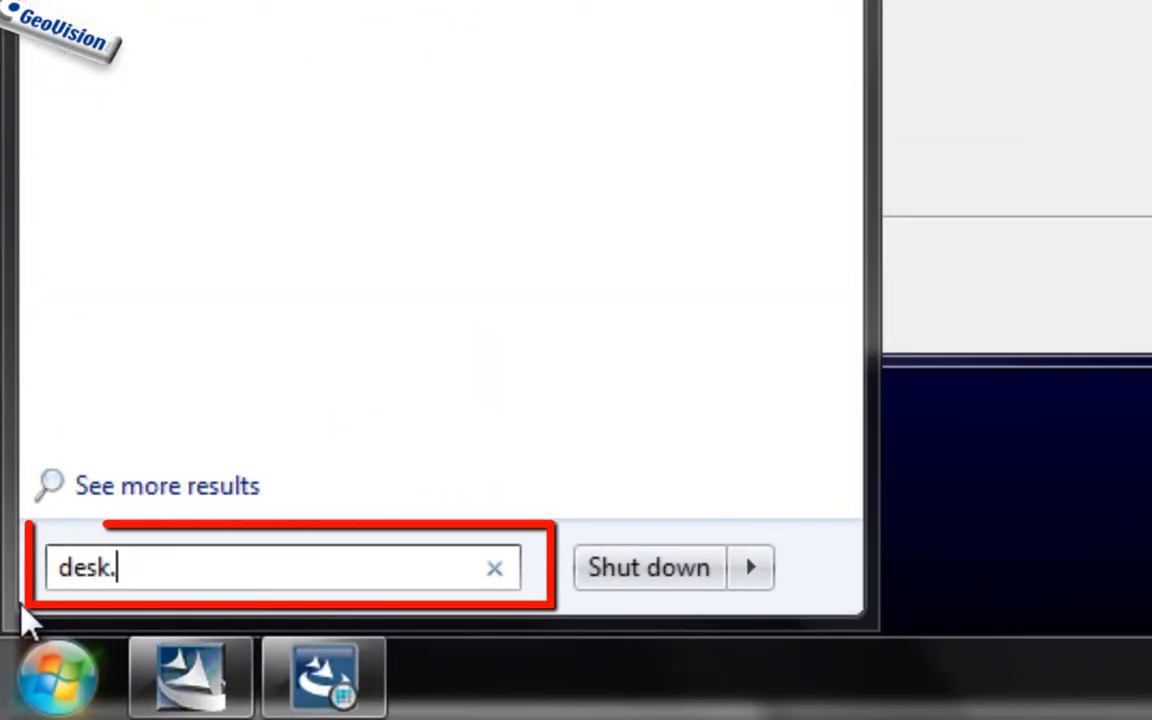
pyautogui.write('cpl')
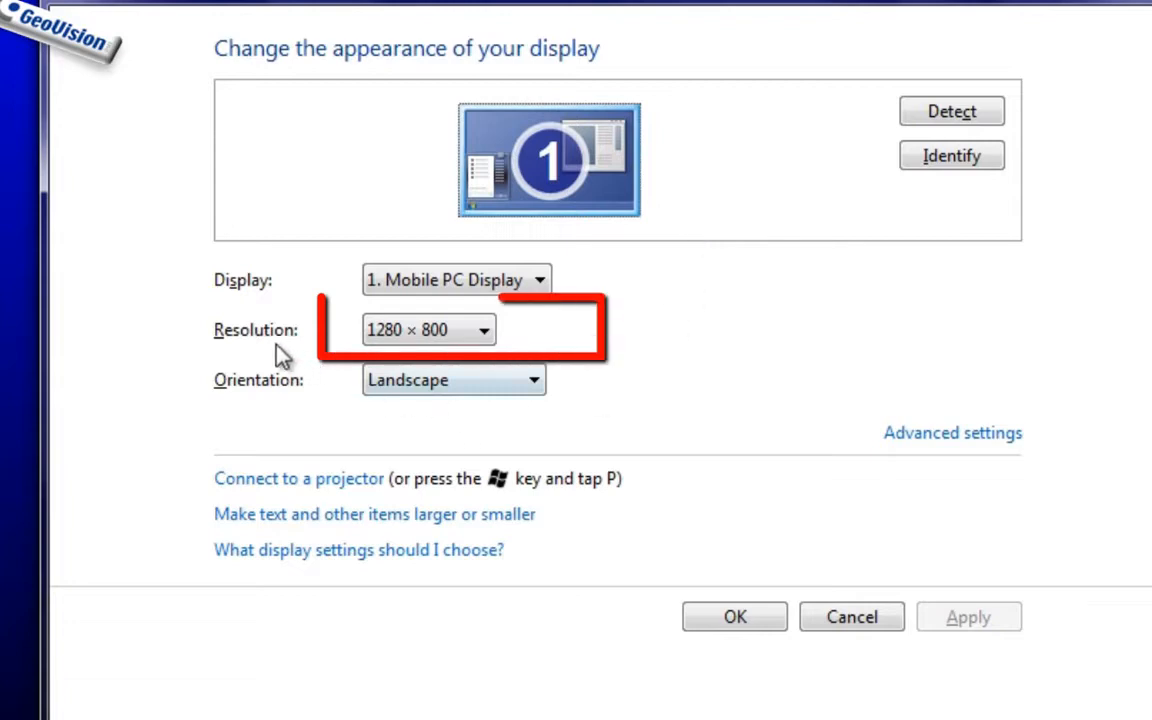
pyautogui.click(428, 329)
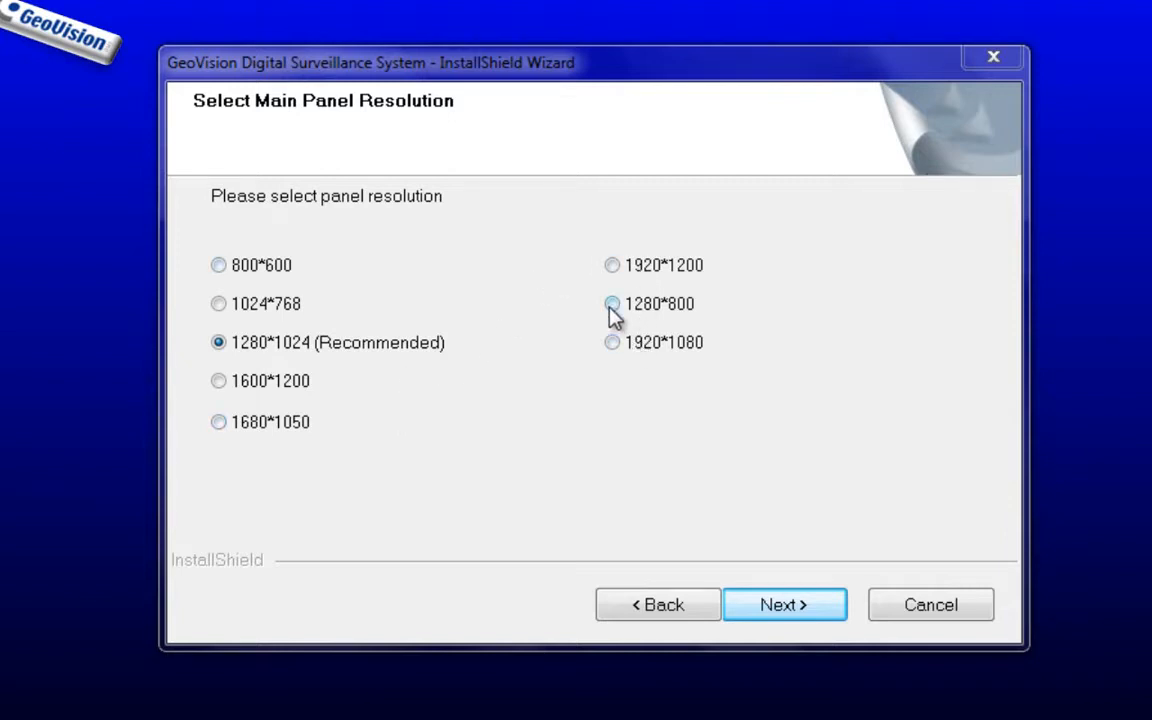
# Set panel resolution to 1280*800 and enable Add to the Startup
pyautogui.click(612, 303)
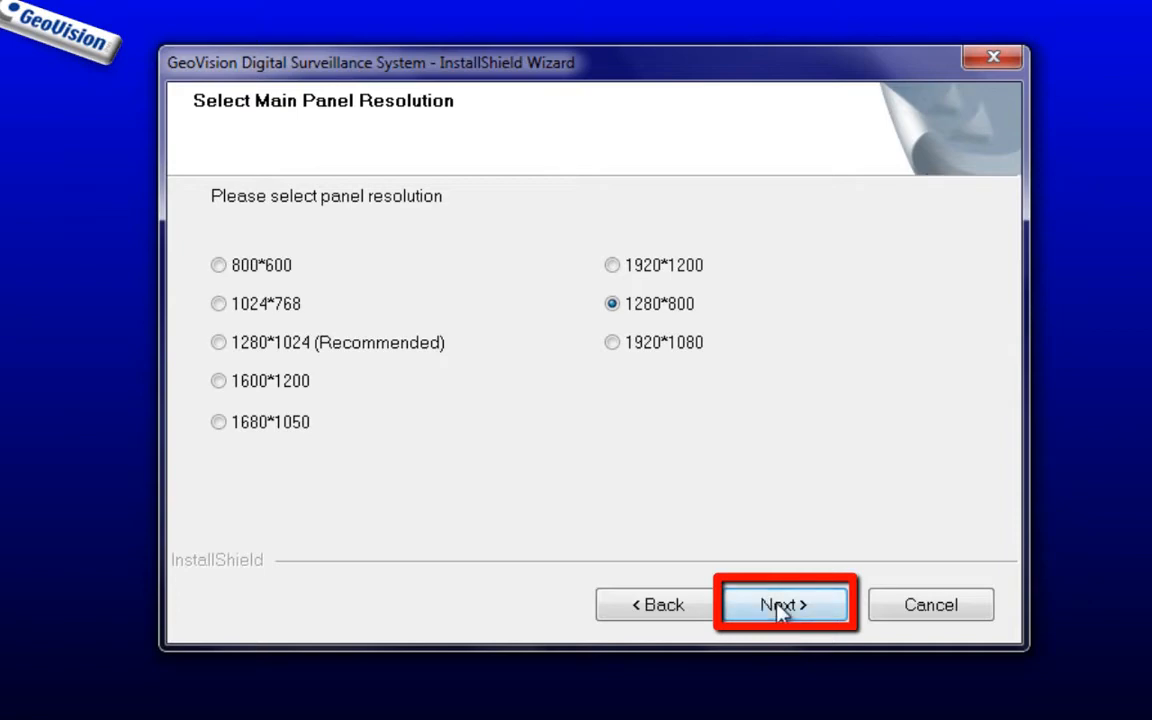
pyautogui.click(784, 604)
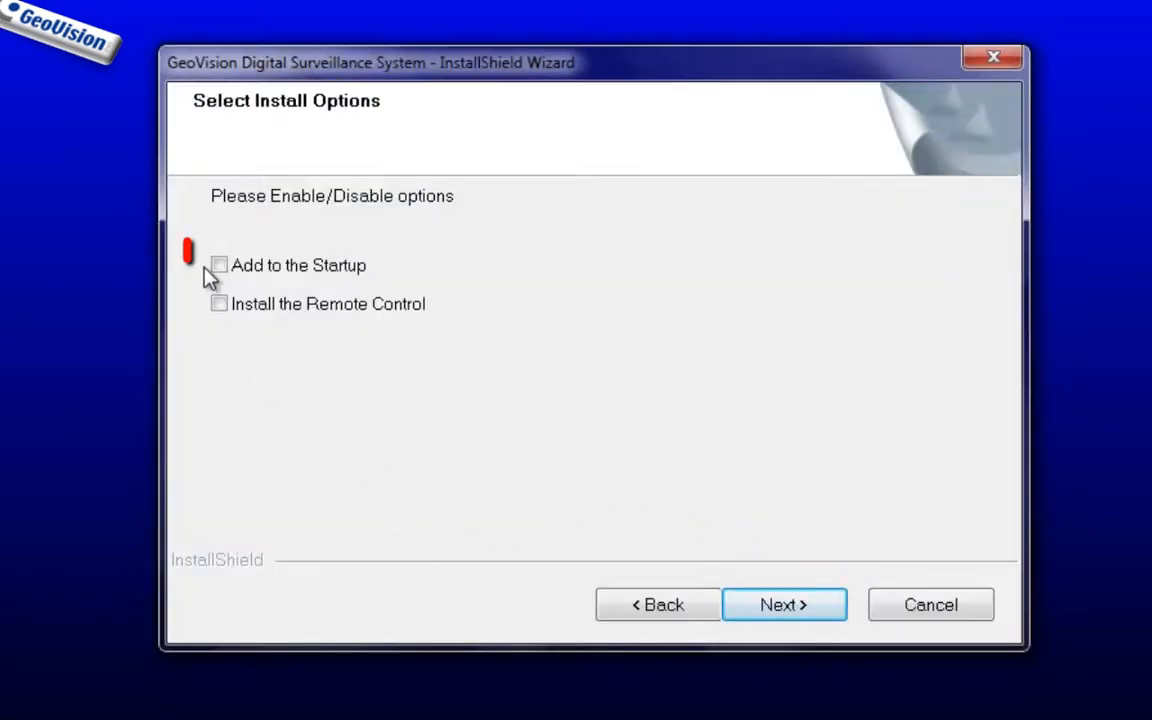
pyautogui.click(219, 265)
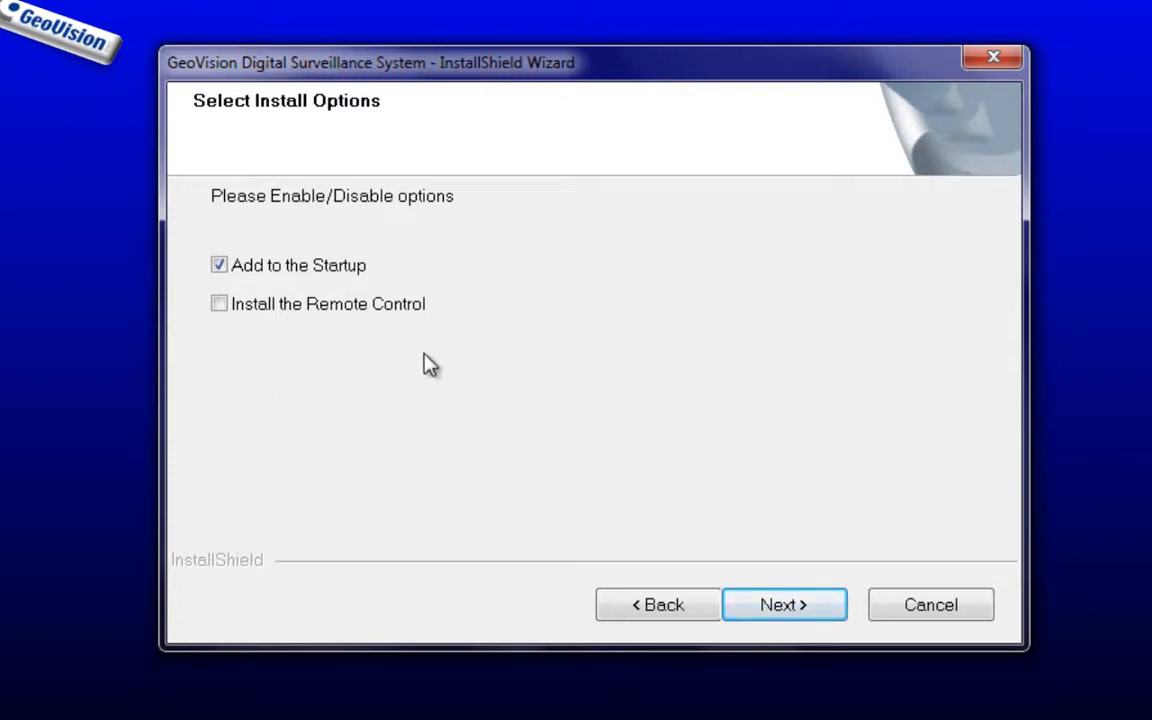
pyautogui.moveTo(257, 359)
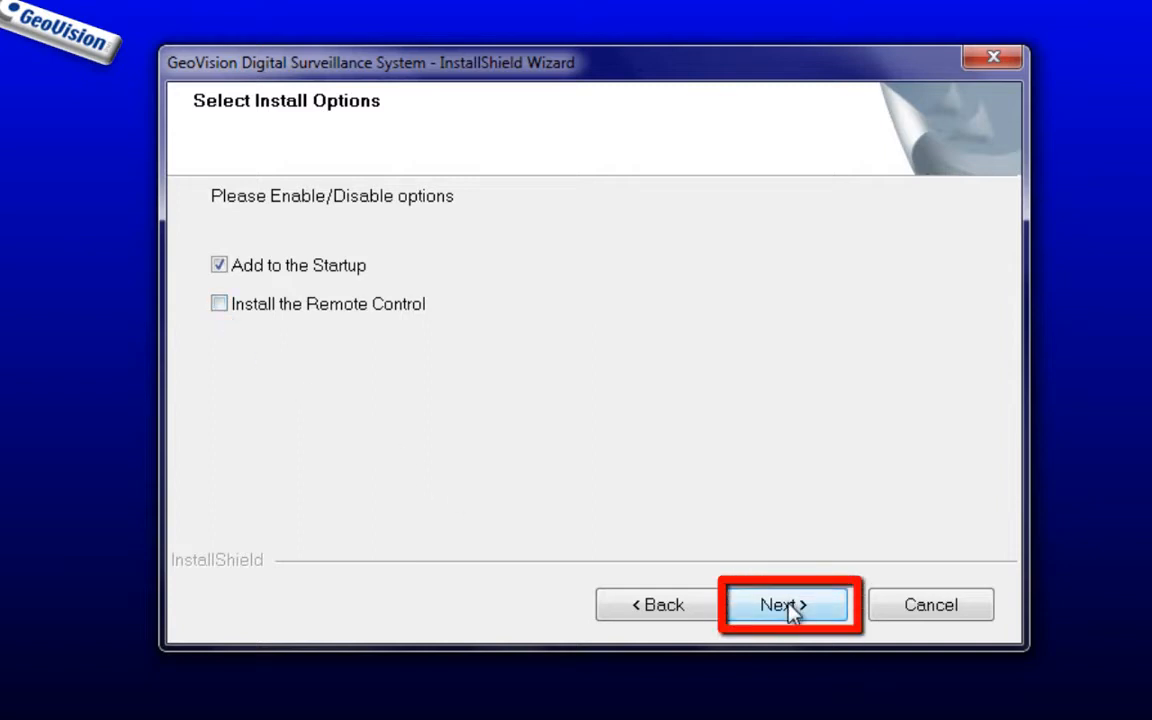
# Keep destination C:\GV-NVR and program folder GV-NVR, then begin installation
pyautogui.click(784, 604)
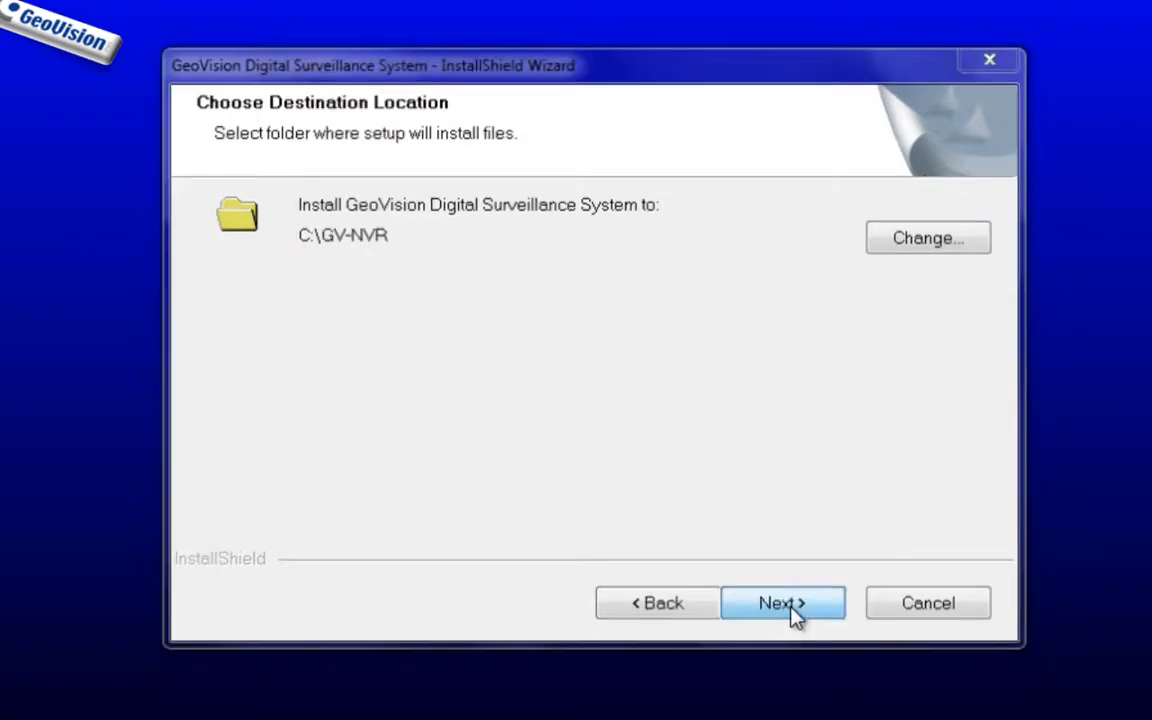
pyautogui.click(783, 603)
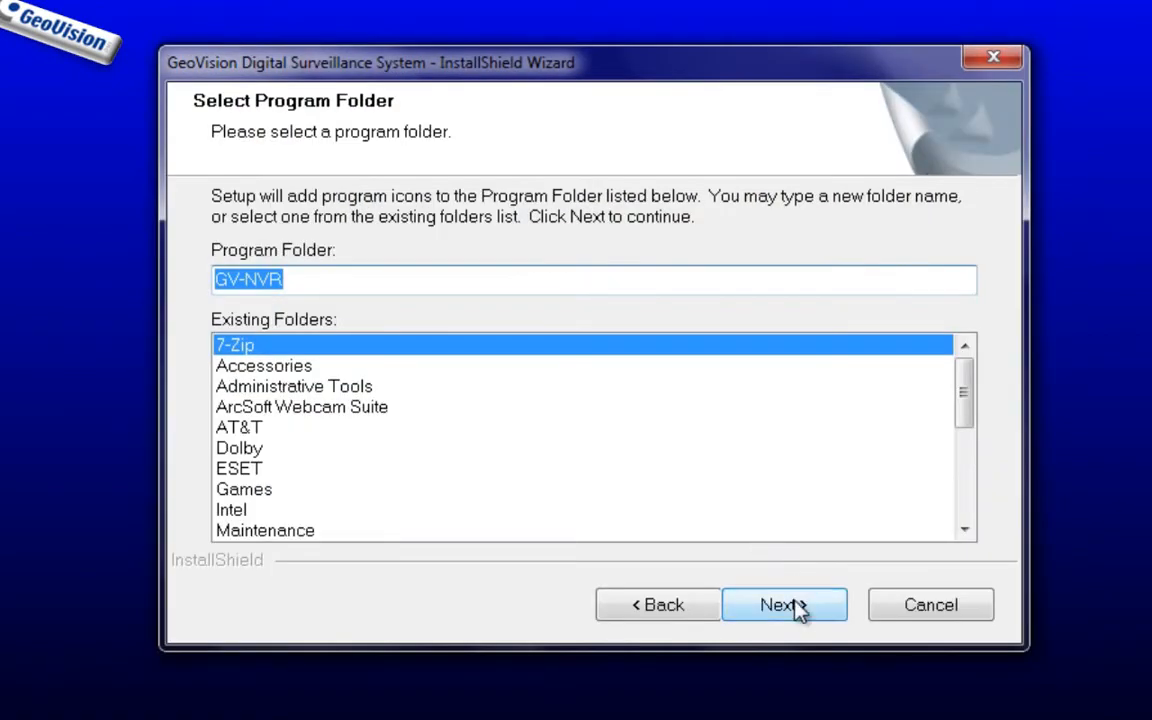
pyautogui.click(784, 604)
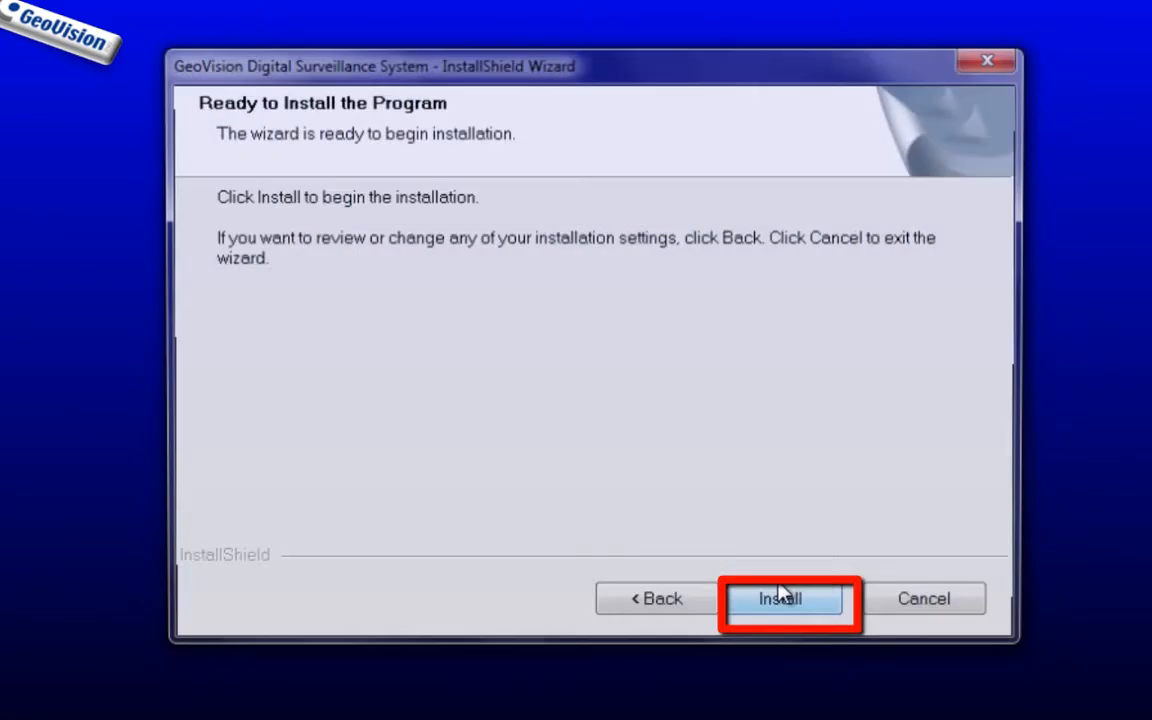
pyautogui.click(779, 598)
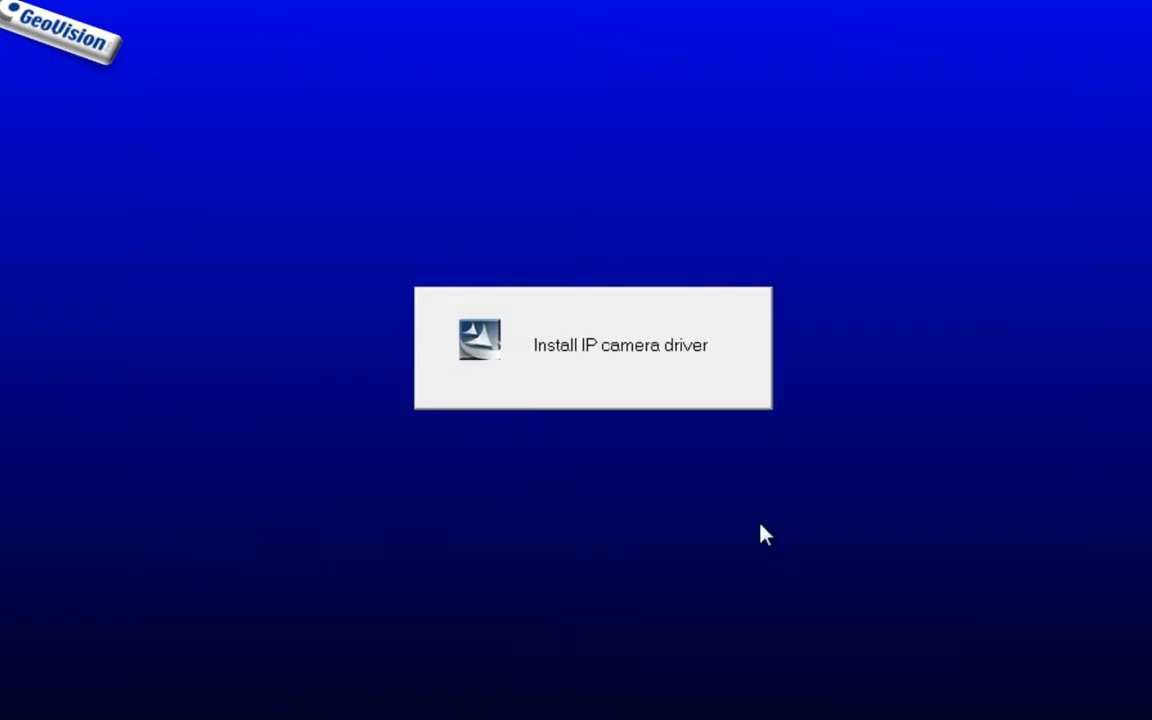
# Finish the completed installation with 'restart my computer now' selected
pyautogui.click(620, 345)
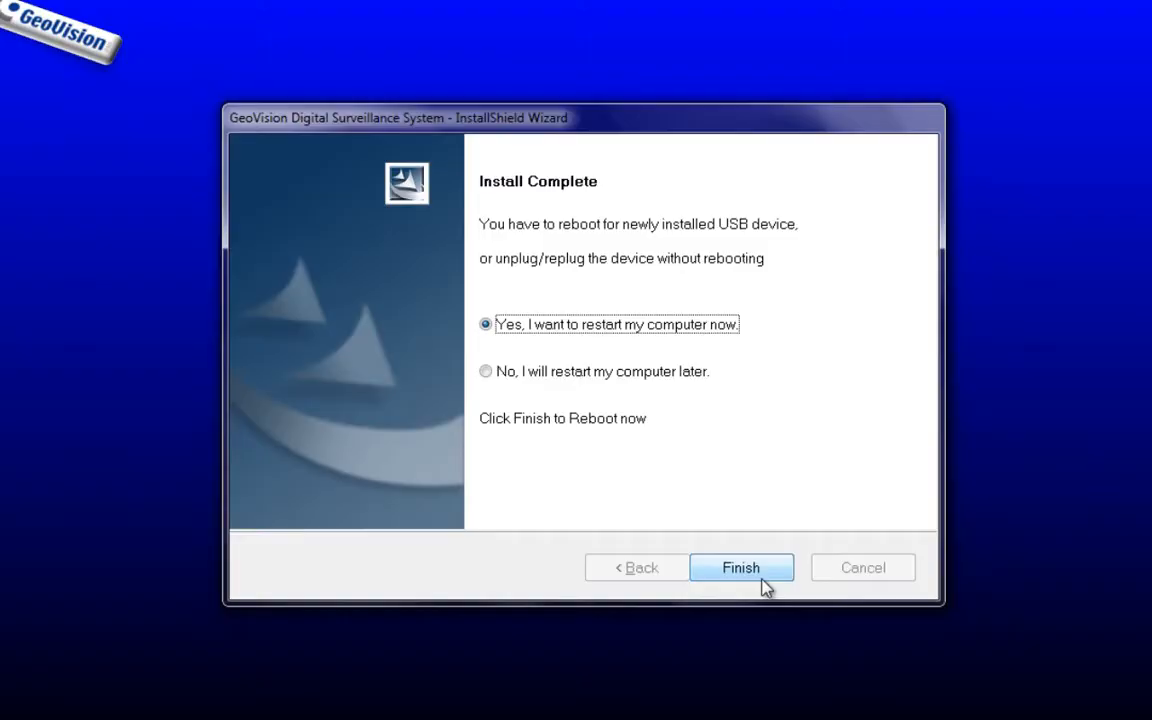
pyautogui.click(741, 567)
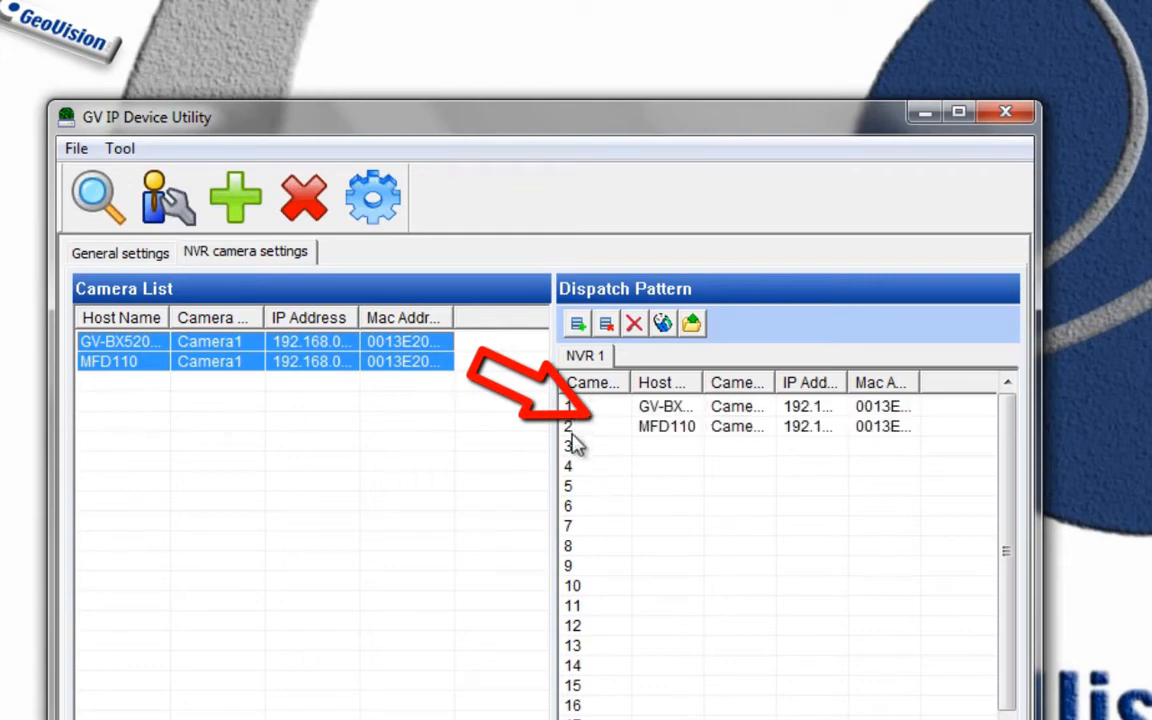
pyautogui.moveTo(582, 480)
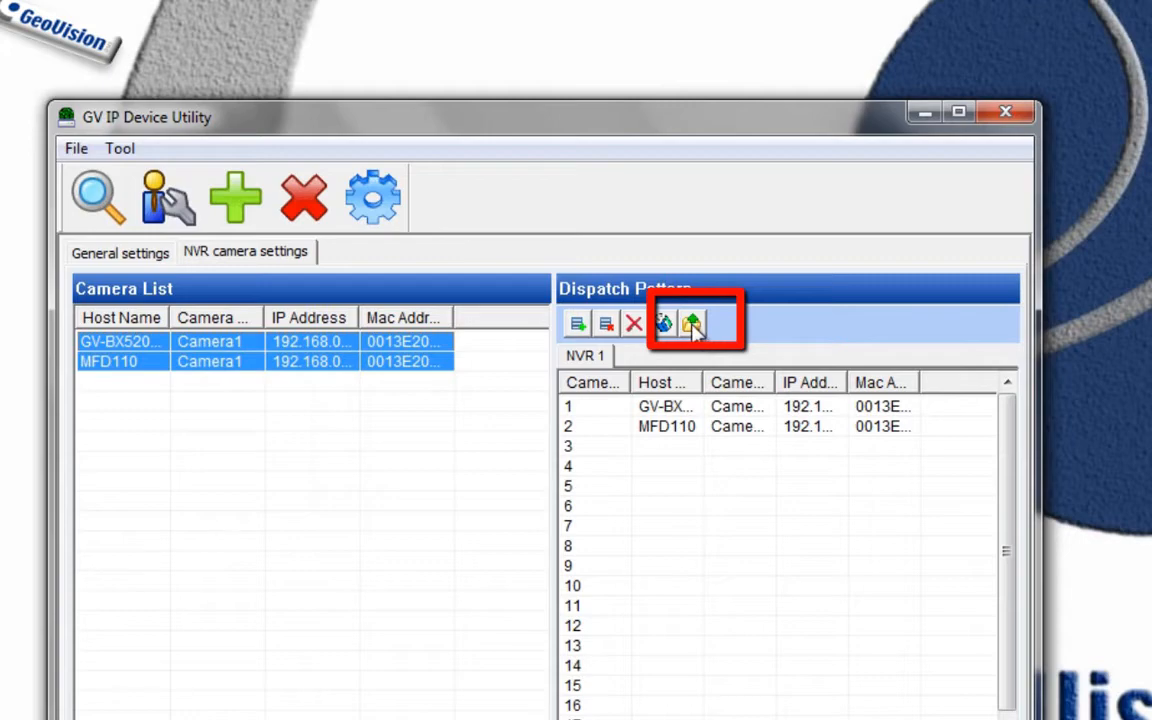
# Overwrite NVR 1.ipcd with the two-camera dispatch pattern, then close GV IP Device Utility
pyautogui.click(663, 323)
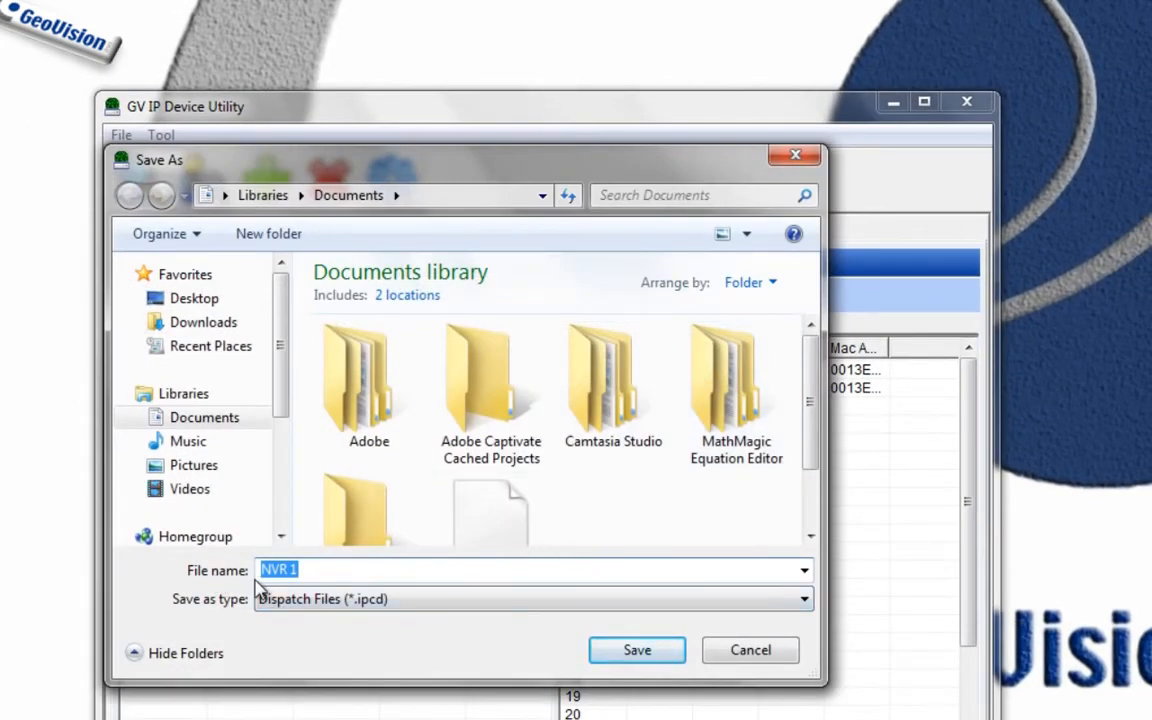
pyautogui.click(637, 650)
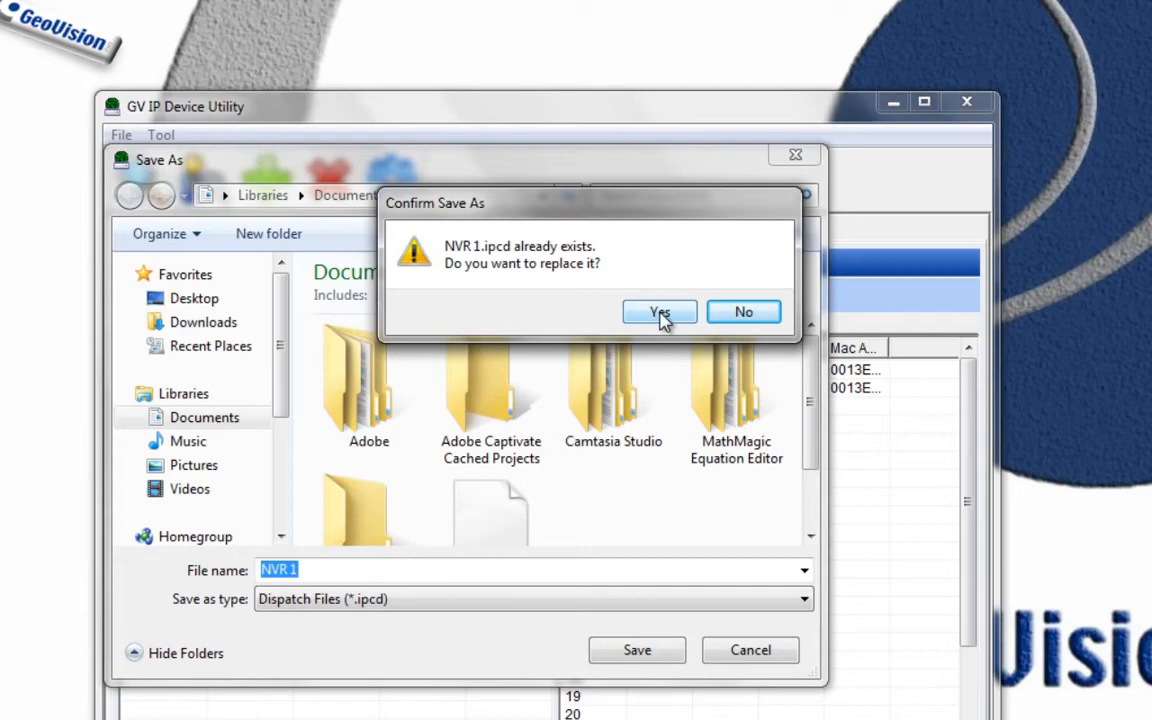
pyautogui.click(659, 311)
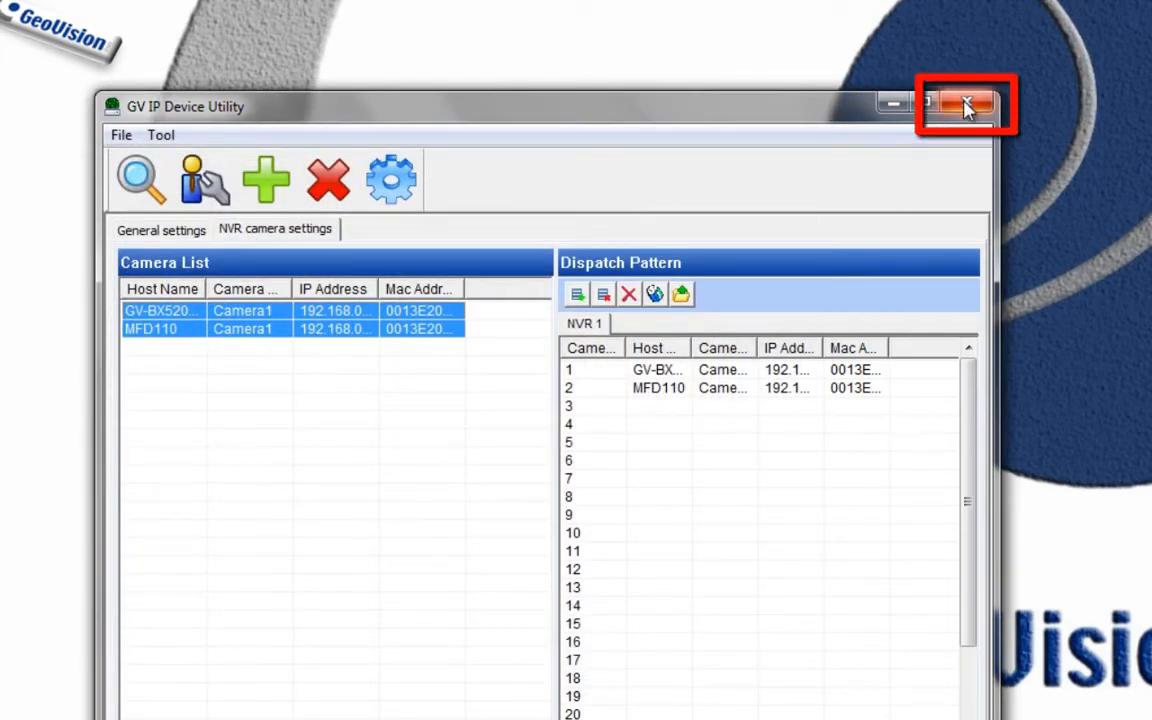
pyautogui.click(965, 104)
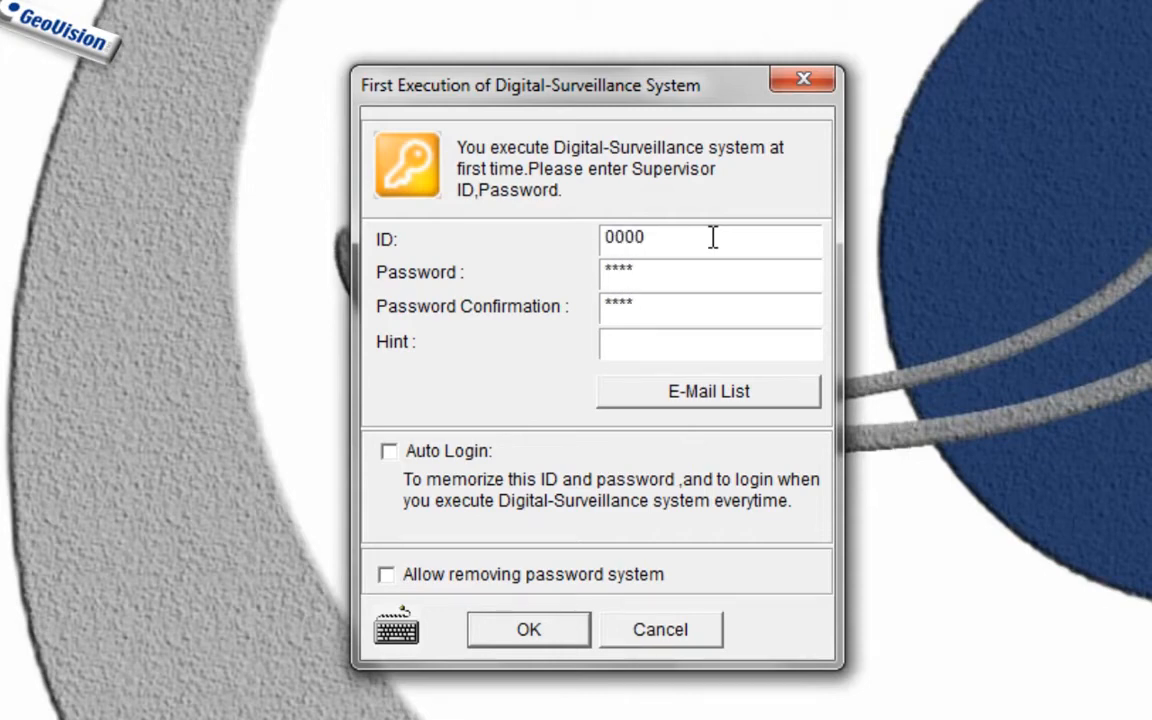
pyautogui.write('0000')
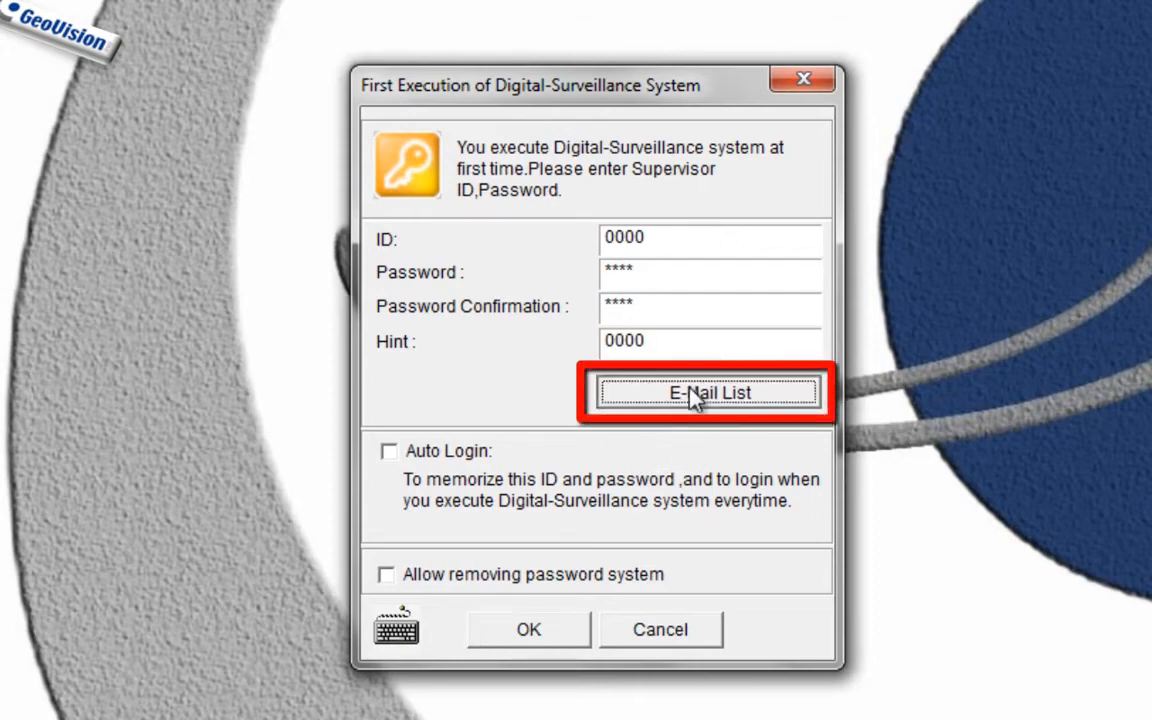
pyautogui.click(706, 391)
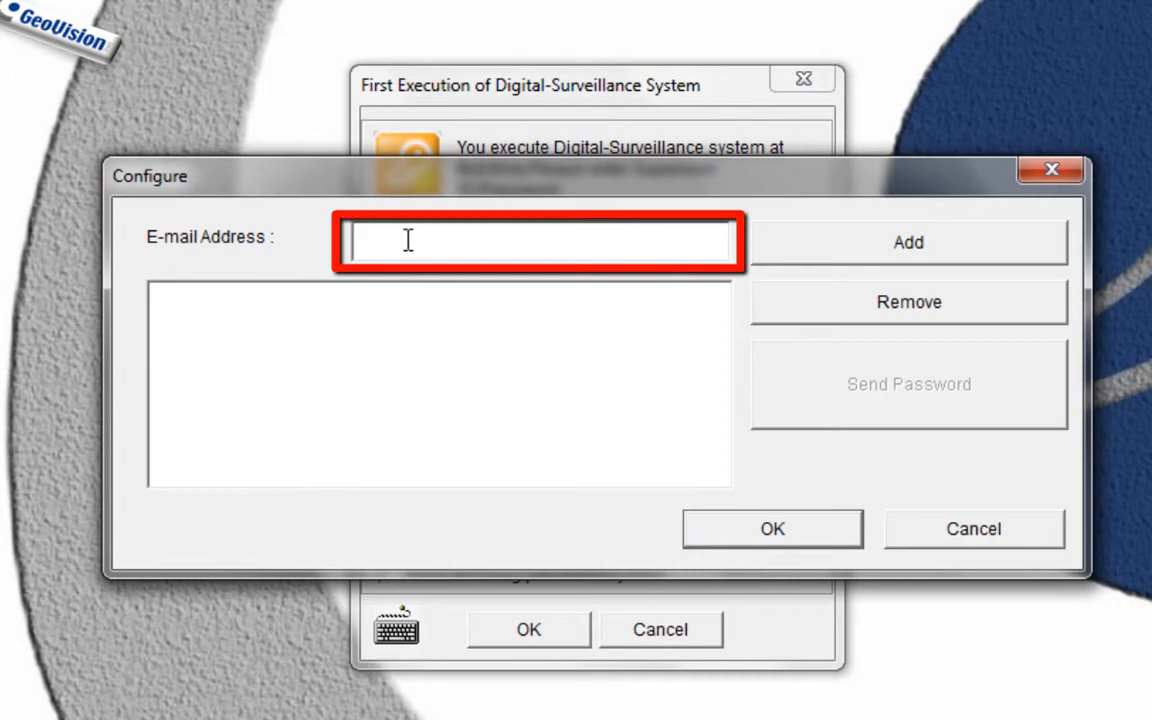
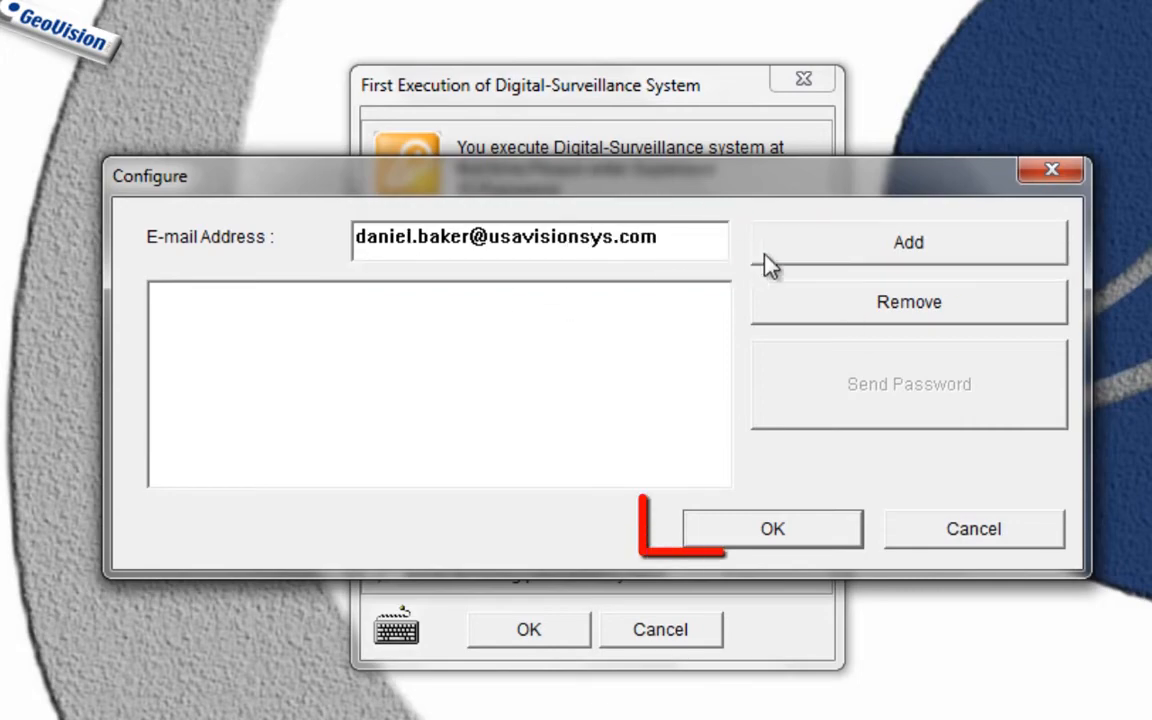
pyautogui.click(772, 528)
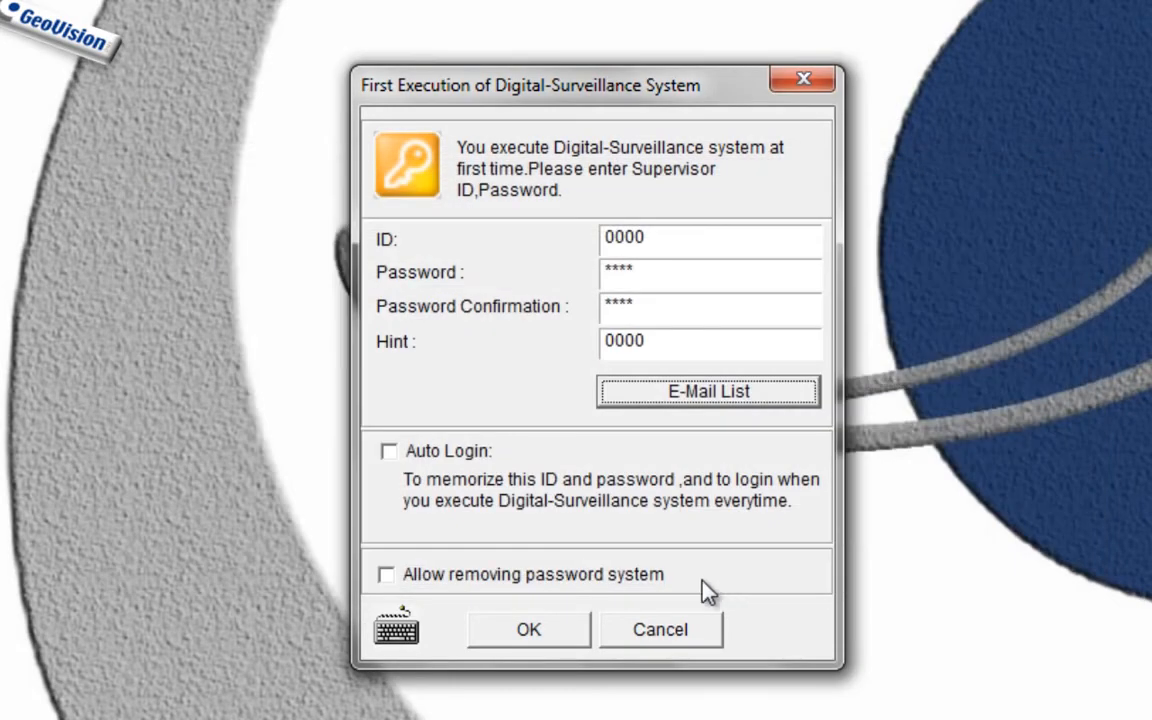
# Enable Auto Login and password-system removal, then confirm to open the GV-NVR main screen
pyautogui.click(388, 451)
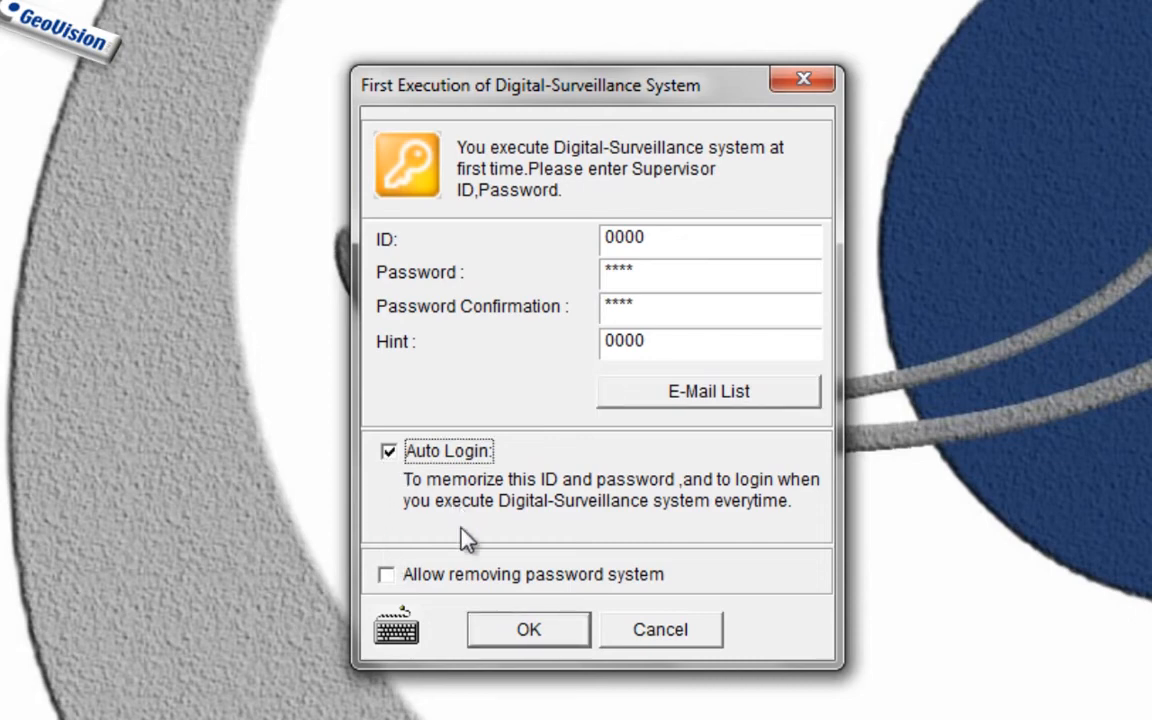
pyautogui.moveTo(500, 485)
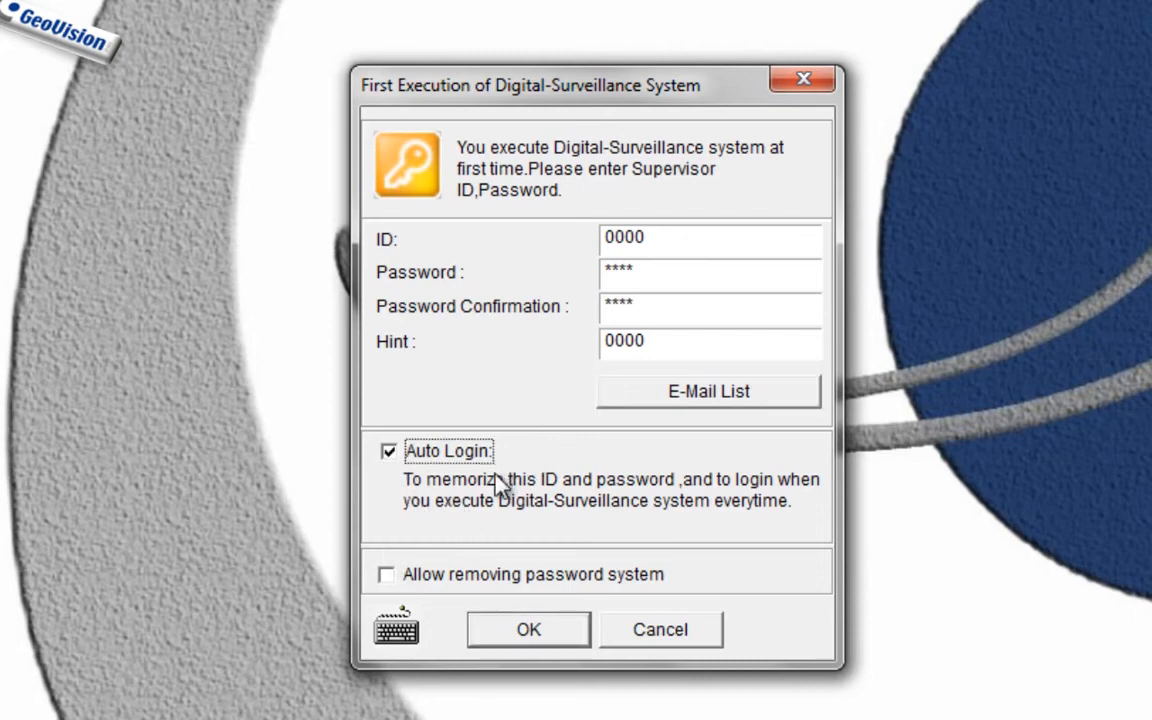
pyautogui.moveTo(608, 518)
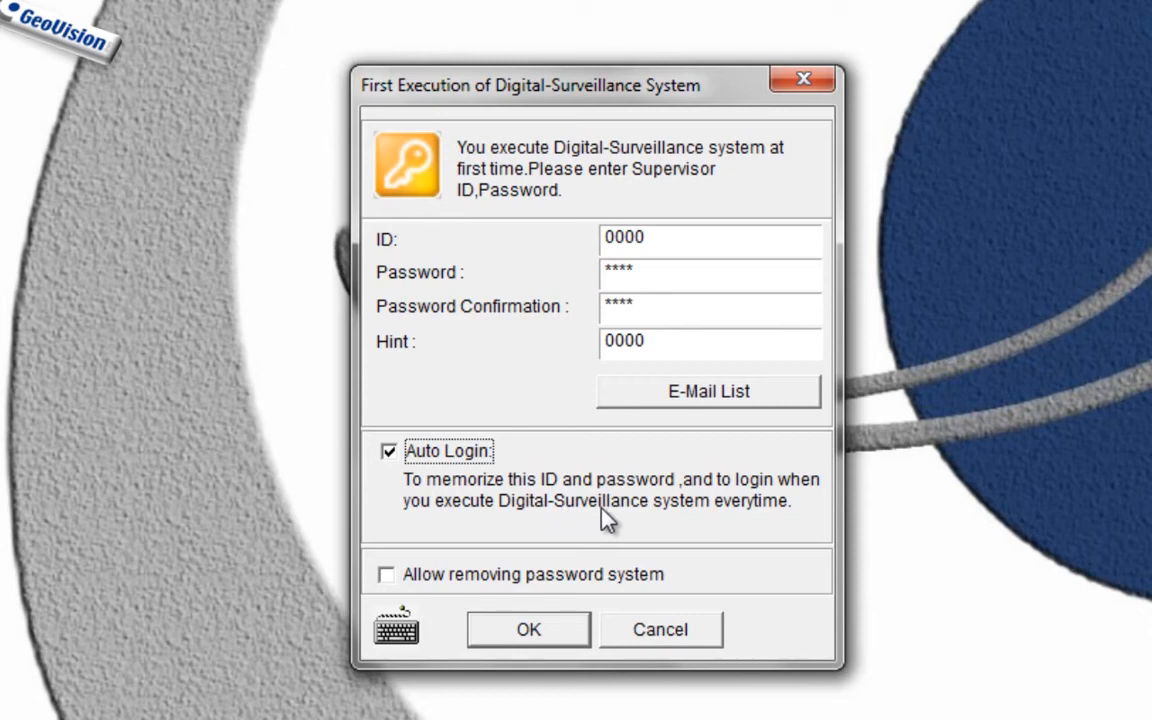
pyautogui.moveTo(565, 545)
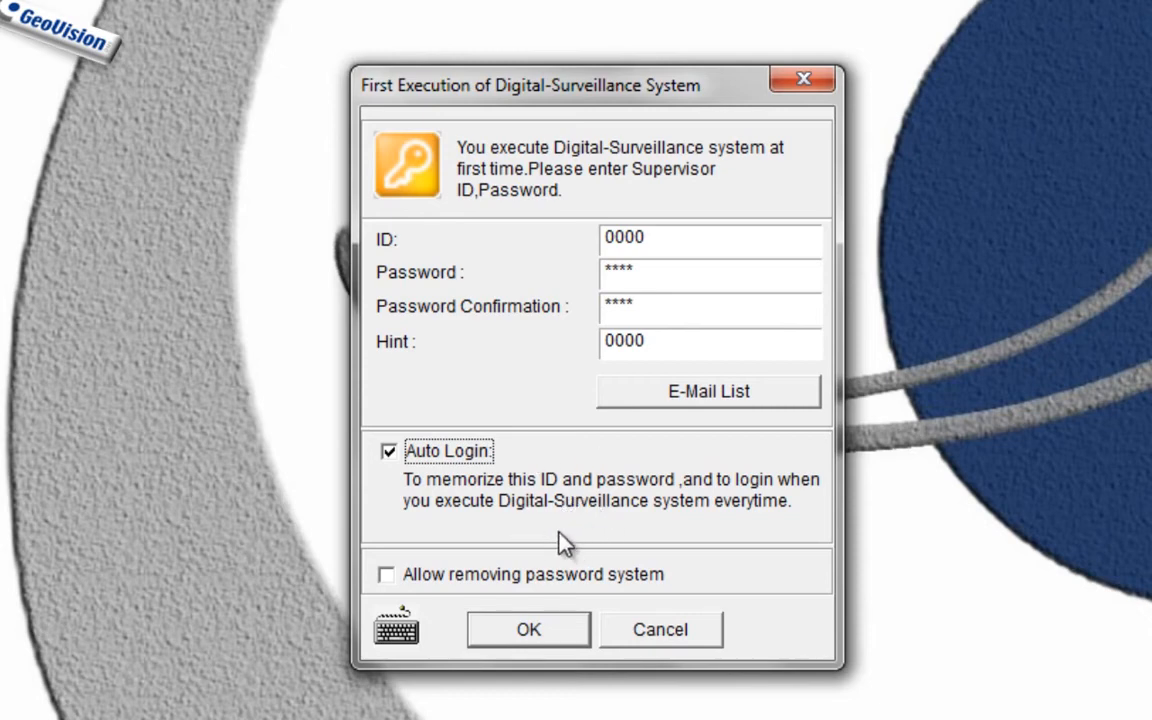
pyautogui.moveTo(450, 640)
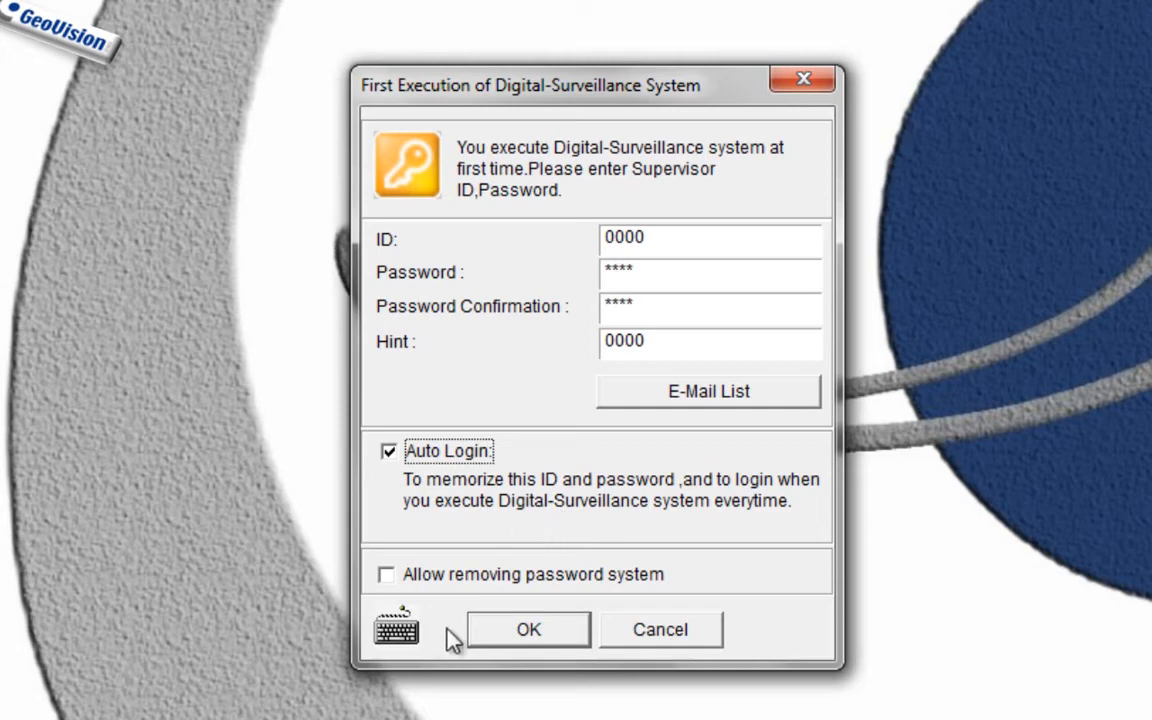
pyautogui.moveTo(570, 600)
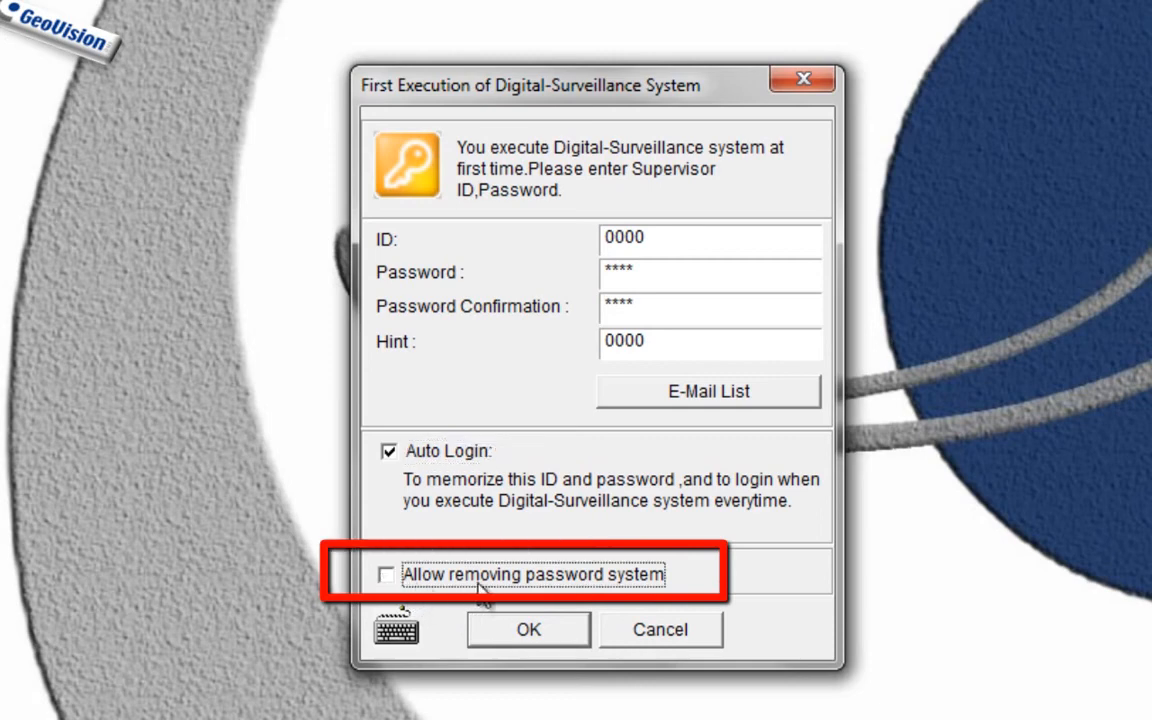
pyautogui.moveTo(695, 430)
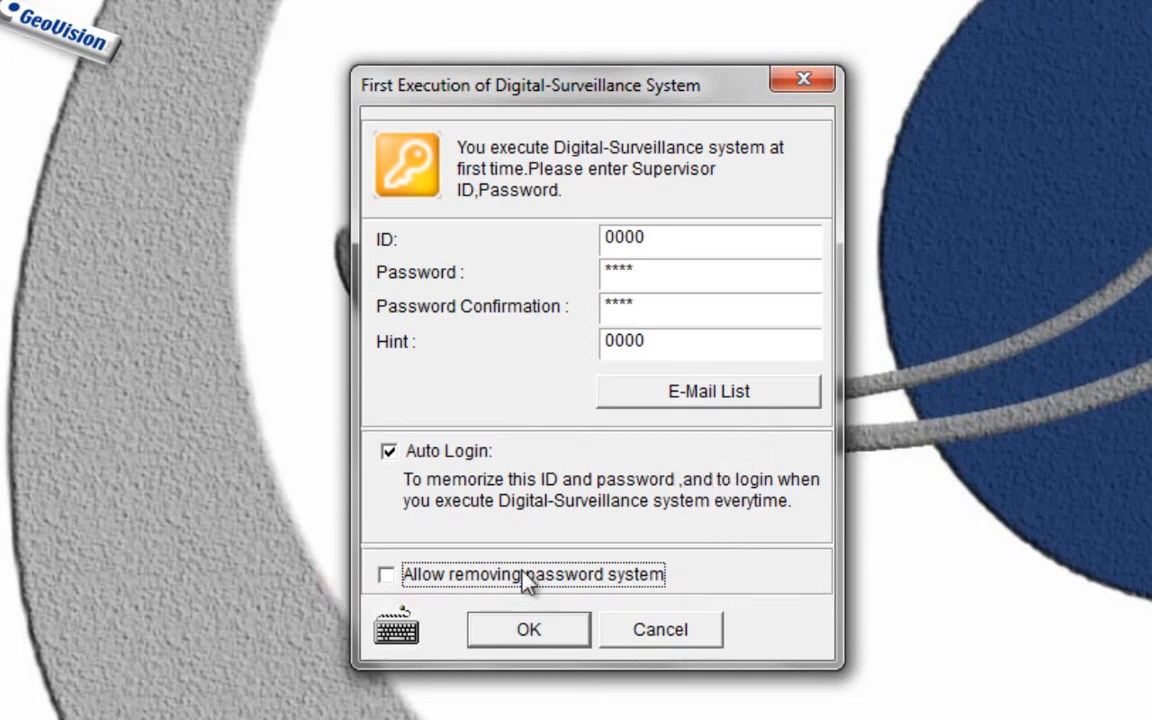
pyautogui.moveTo(472, 595)
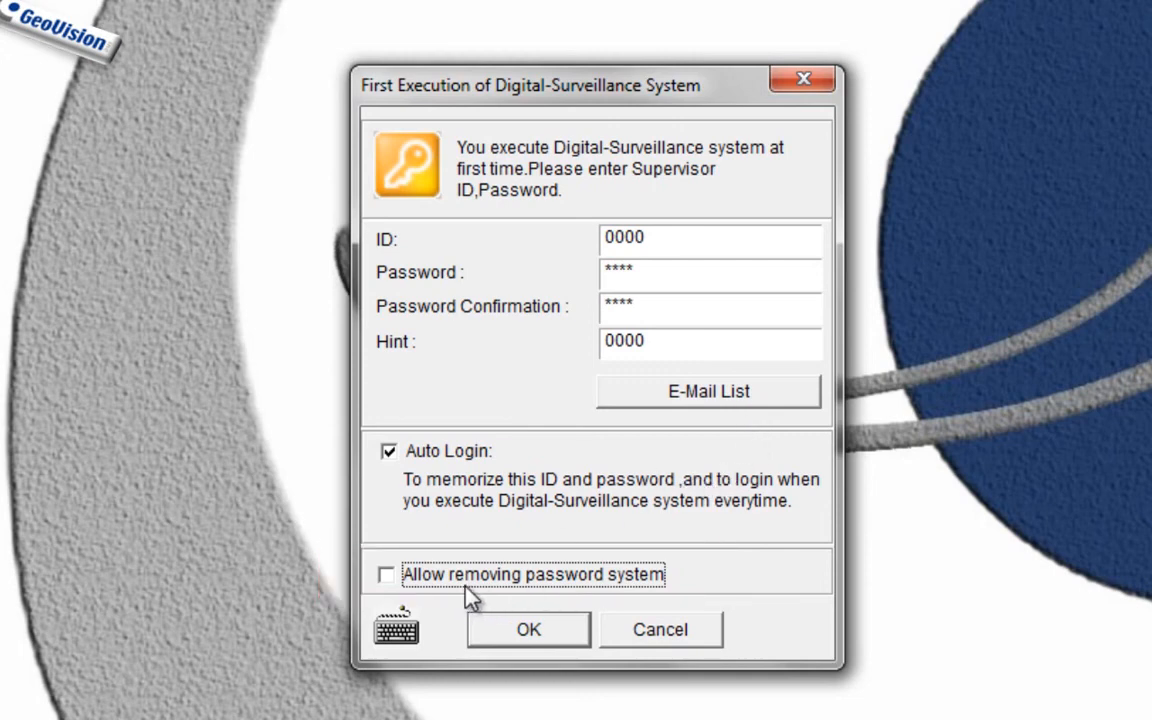
pyautogui.moveTo(490, 585)
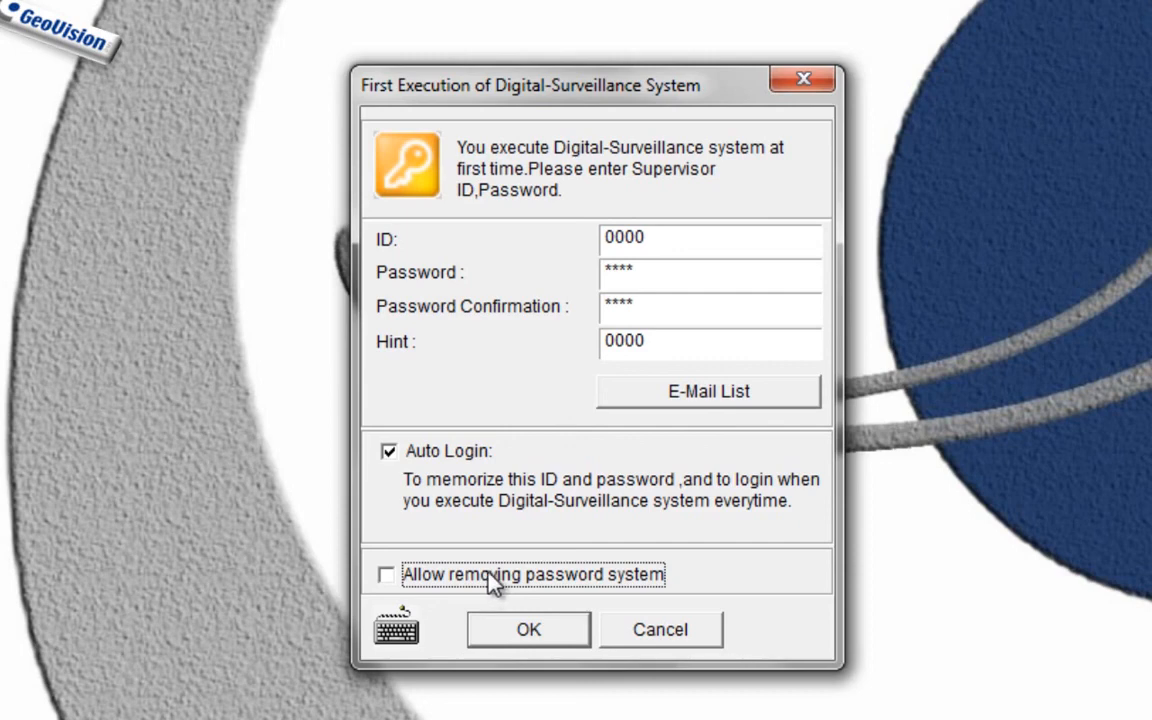
pyautogui.click(387, 574)
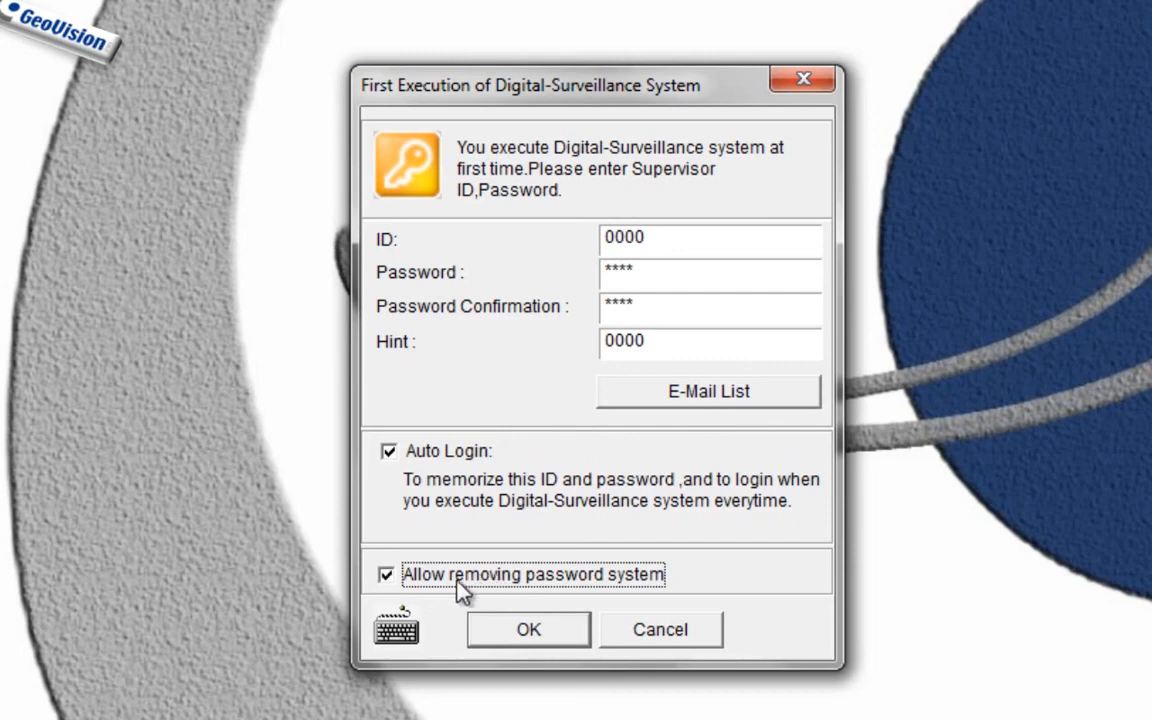
pyautogui.click(528, 629)
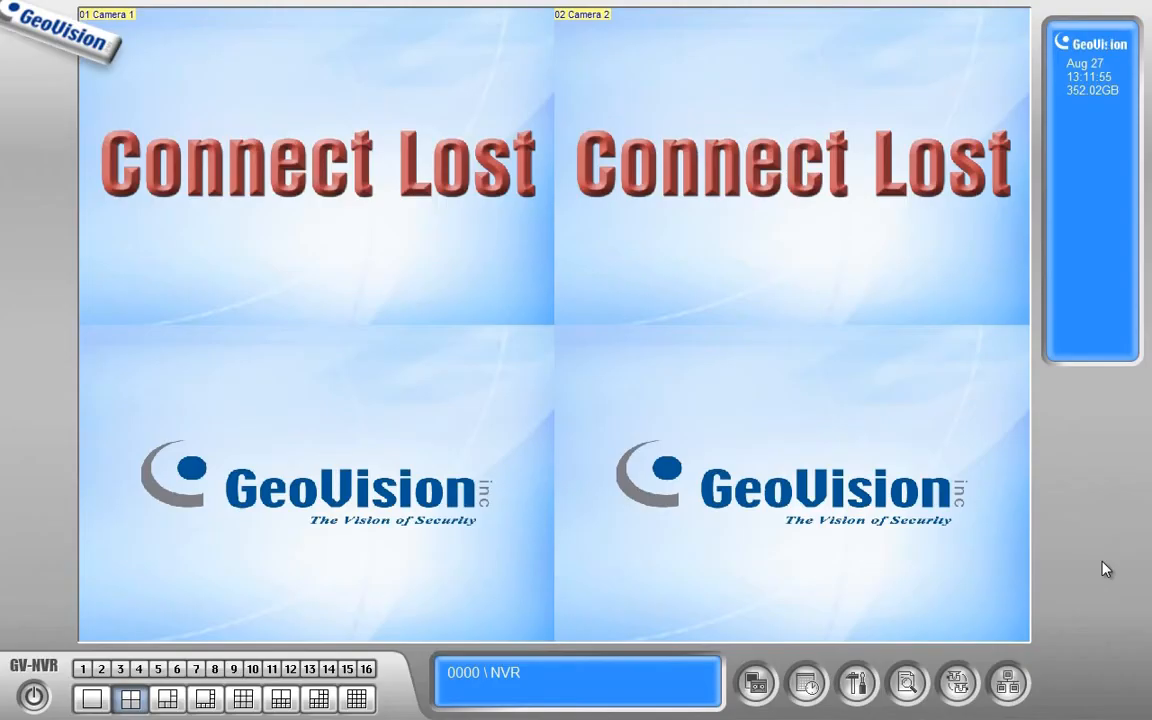